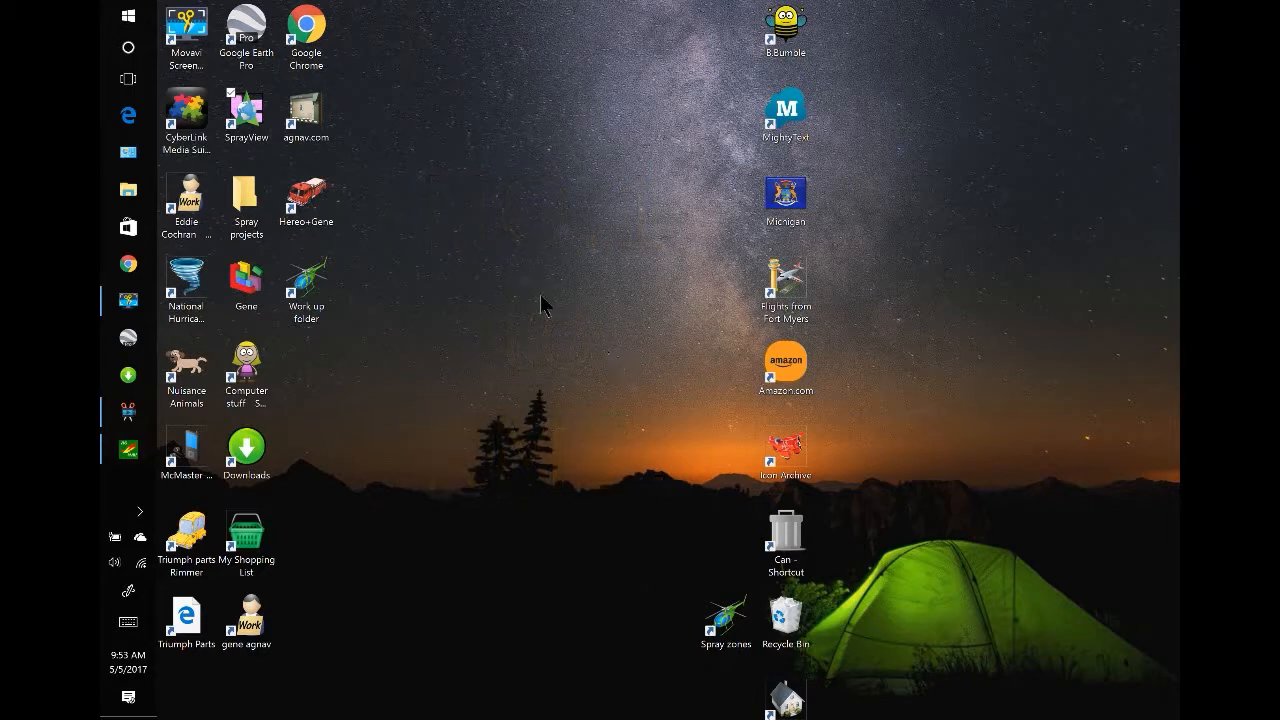
# Launch SprayView (AG-NAV) from its desktop shortcut.
pyautogui.click(186, 205)
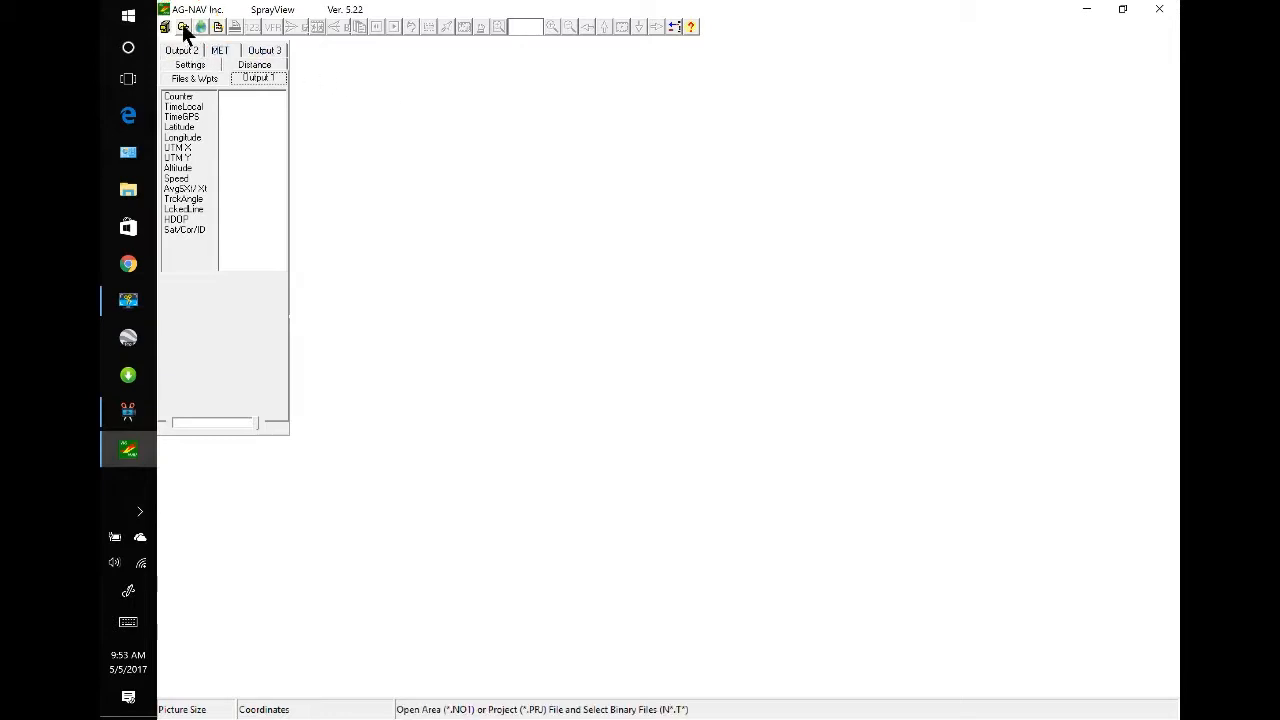
# Tick 00-Off load.no1 and 13001_010.no1 in the Work up folder's open-file window.
pyautogui.click(182, 28)
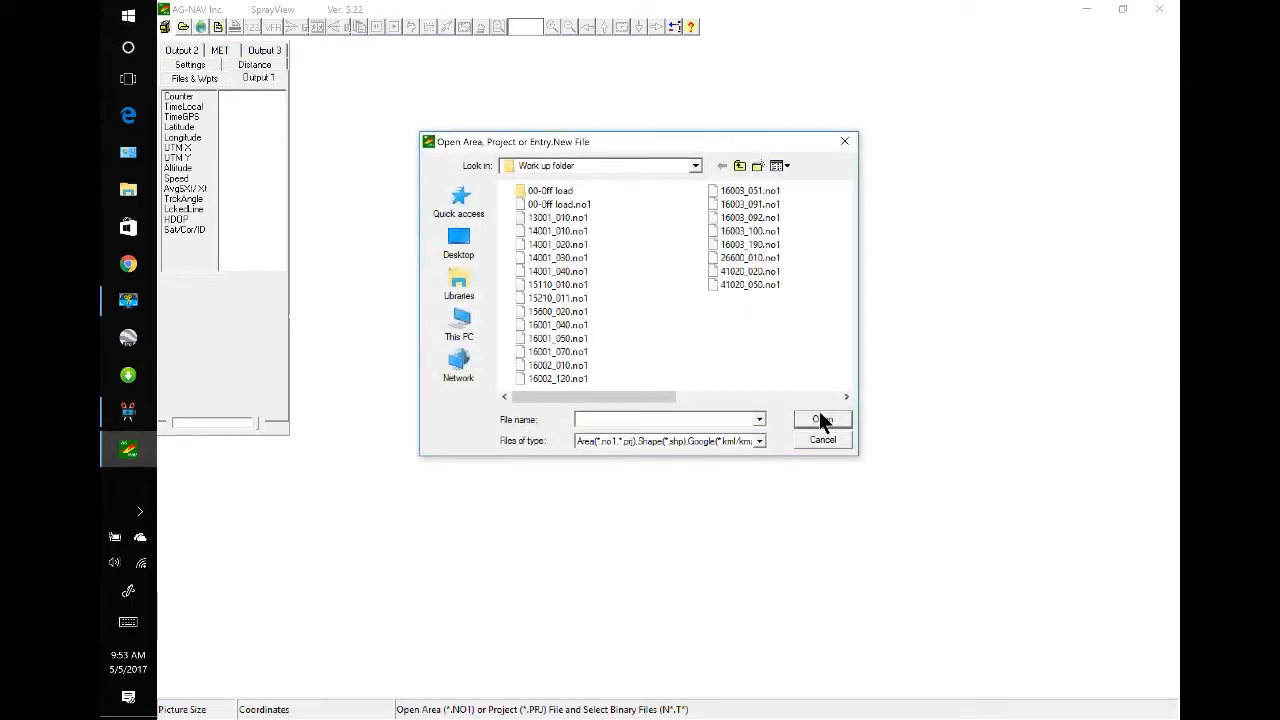
pyautogui.moveTo(805, 358)
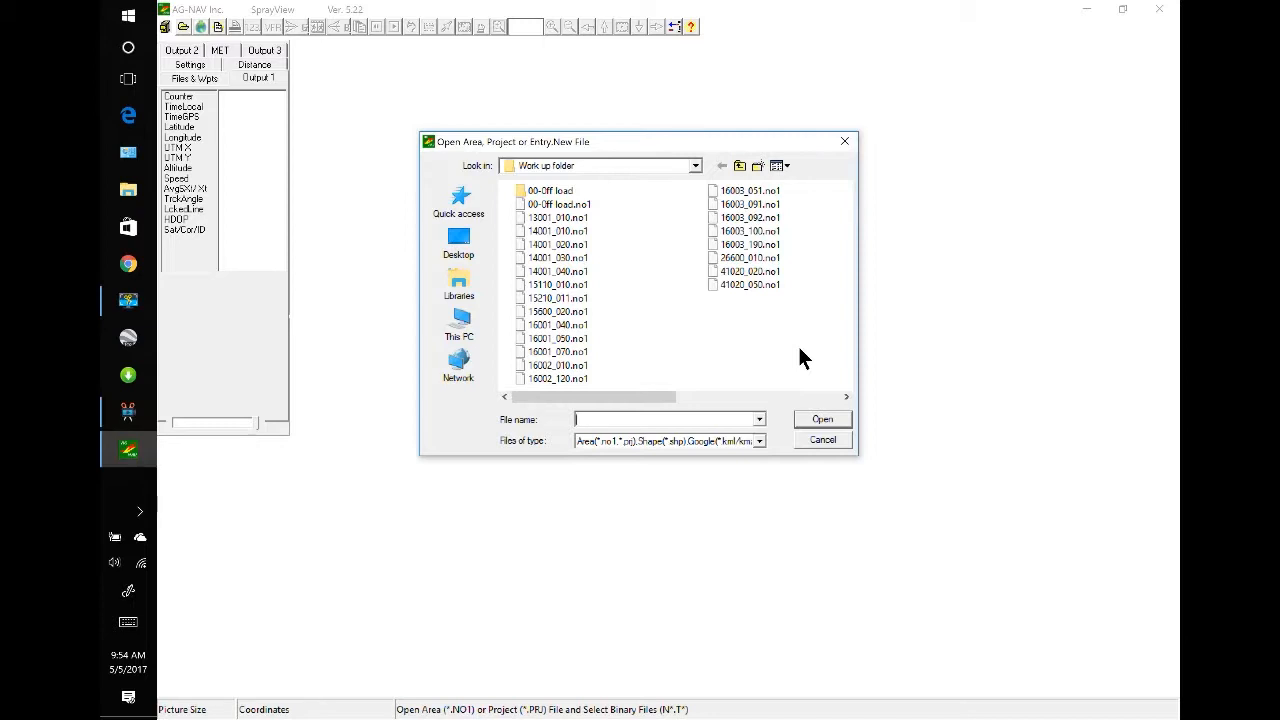
pyautogui.click(559, 204)
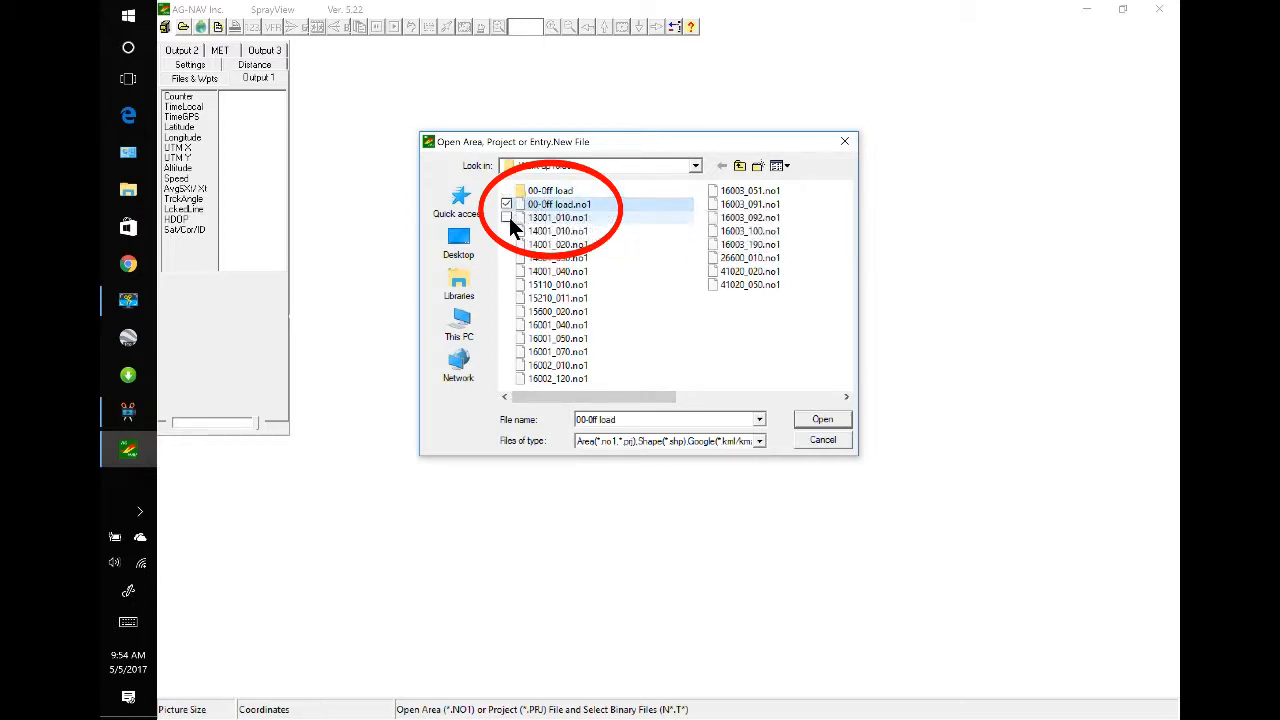
pyautogui.click(508, 218)
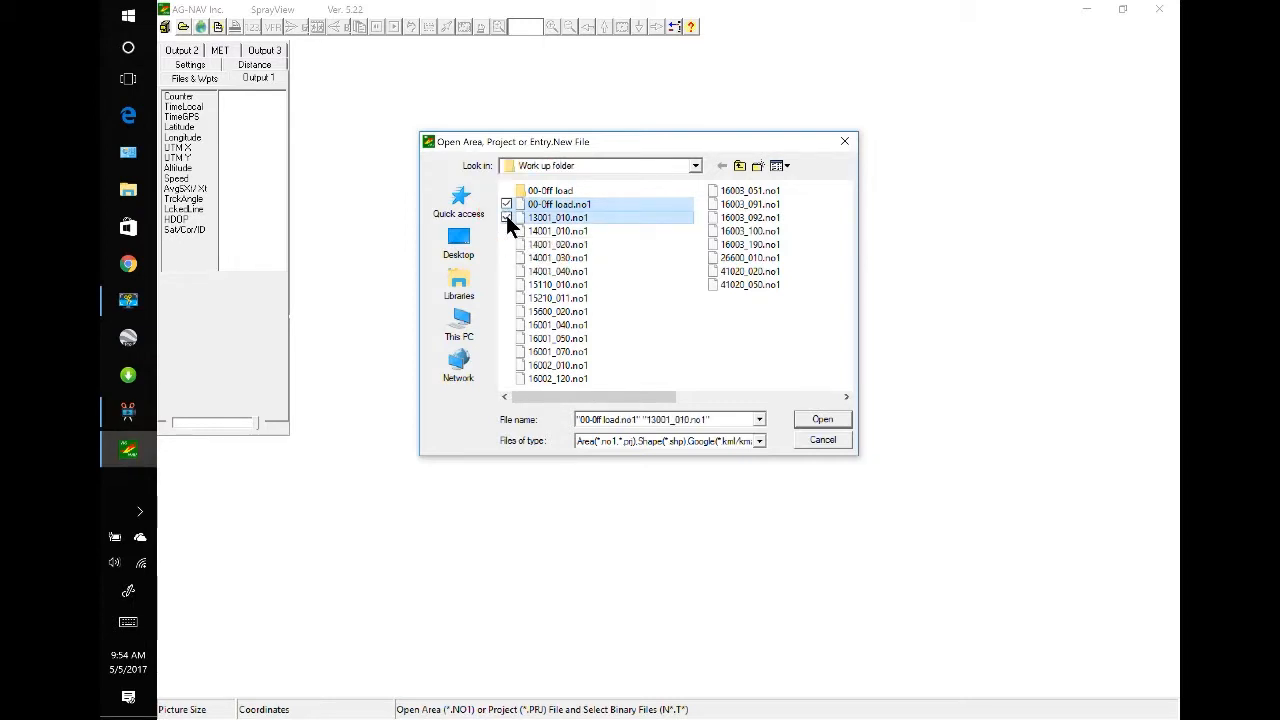
pyautogui.click(507, 217)
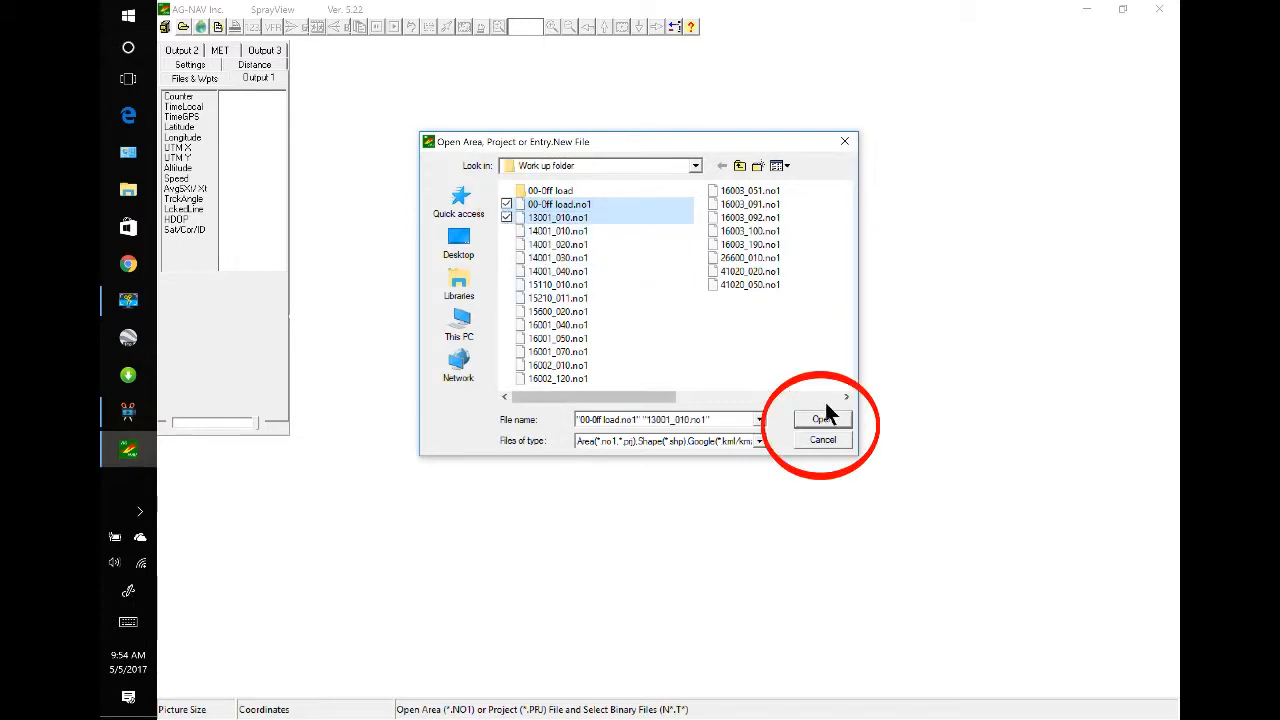
# Open both files, replay the flight with Go, and zoom out to the full track.
pyautogui.click(823, 418)
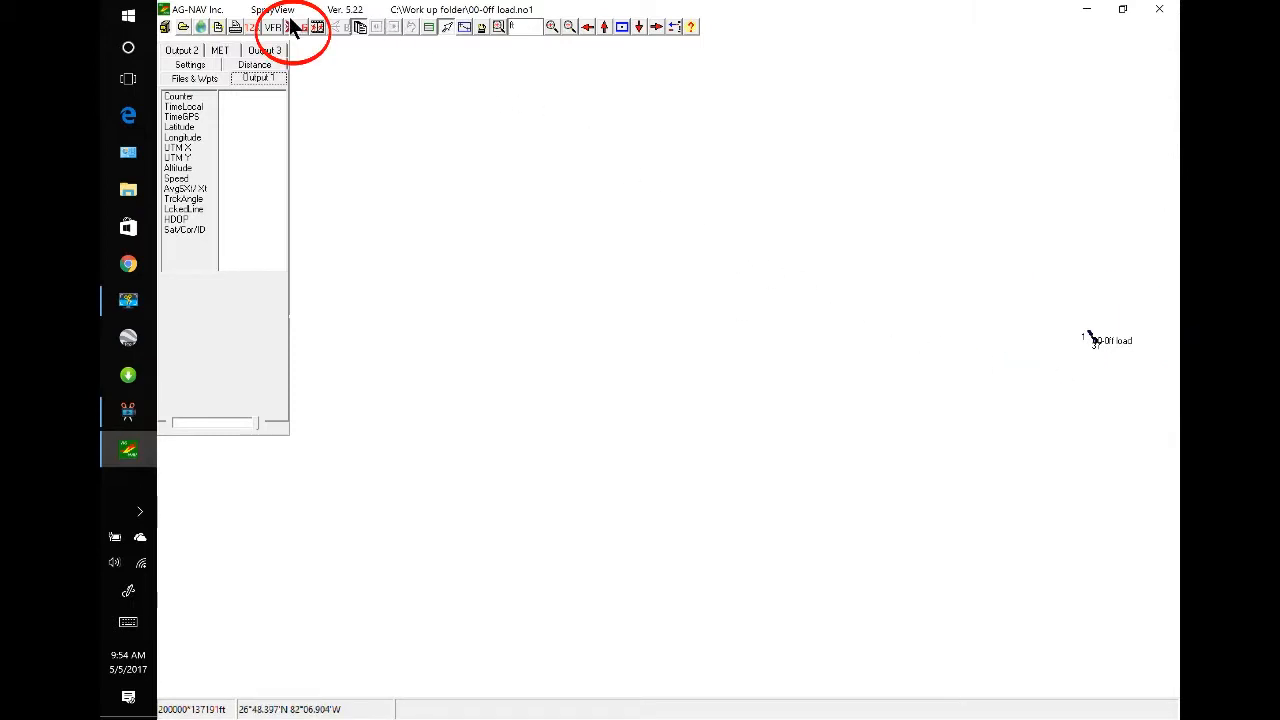
pyautogui.moveTo(300, 37)
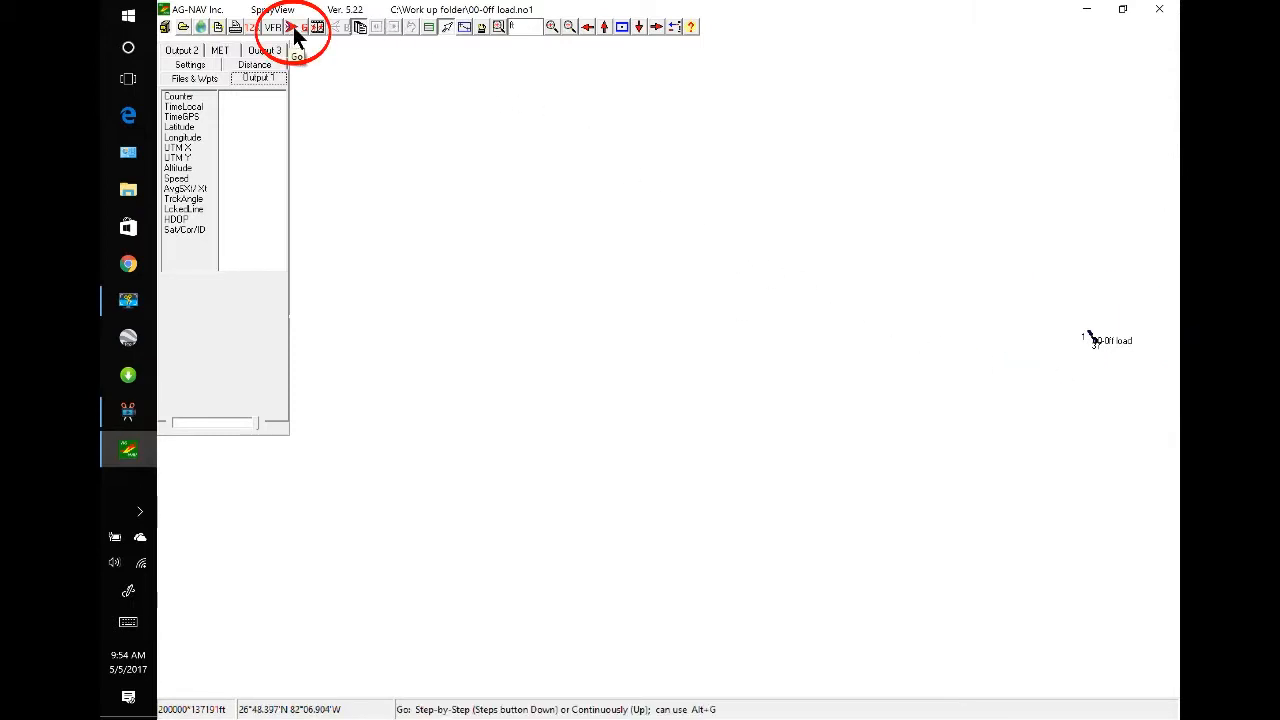
pyautogui.click(292, 28)
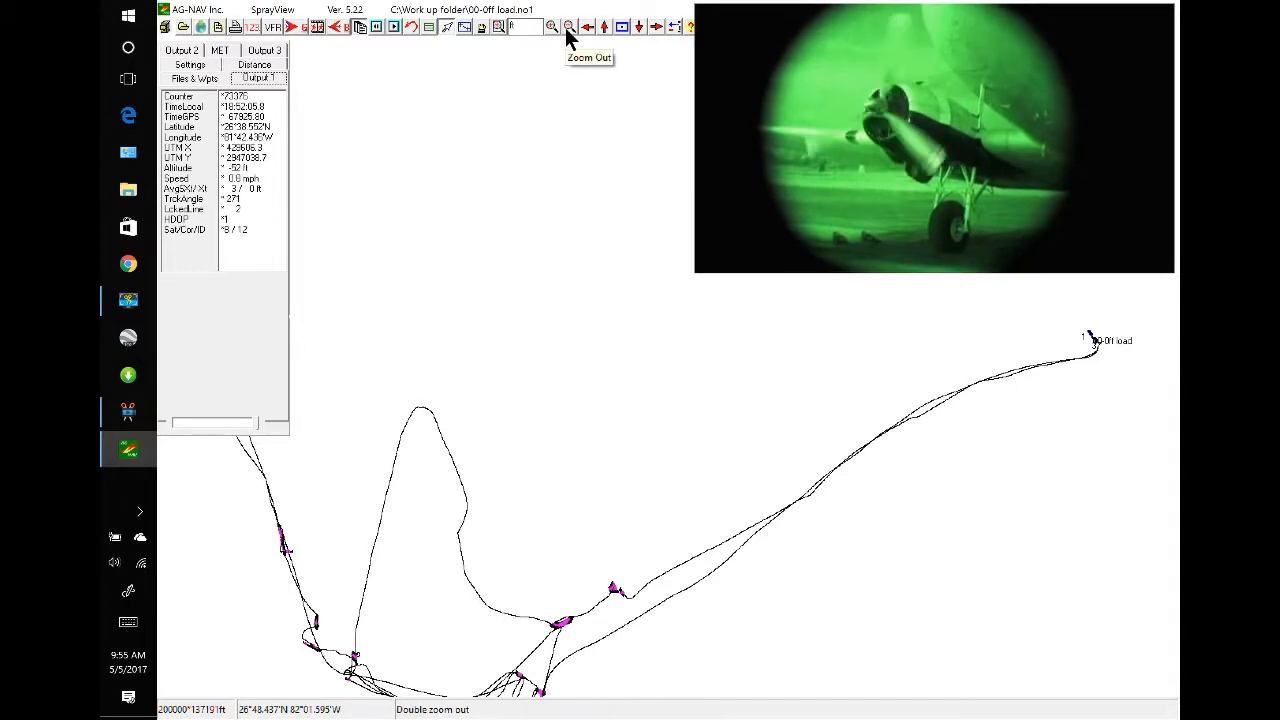
pyautogui.click(576, 27)
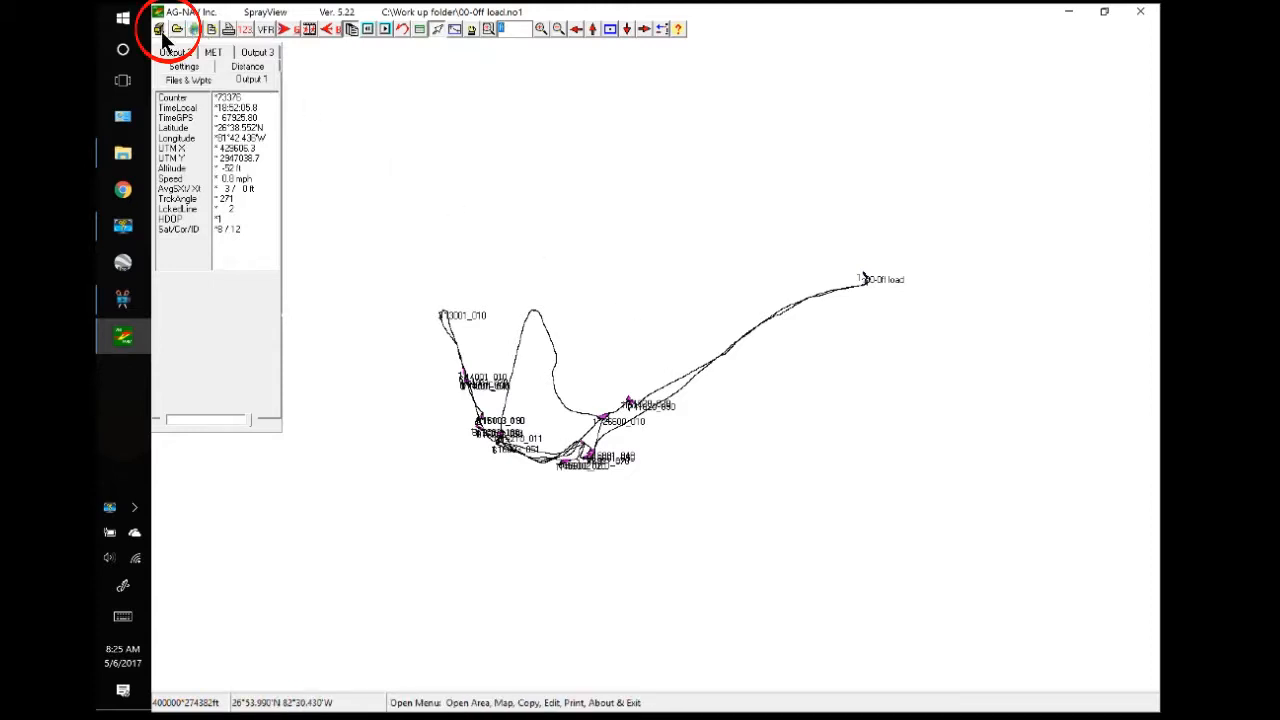
# Run Convert Spray Data > AgNav To KML and accept the '00-Off load' file name.
pyautogui.click(158, 26)
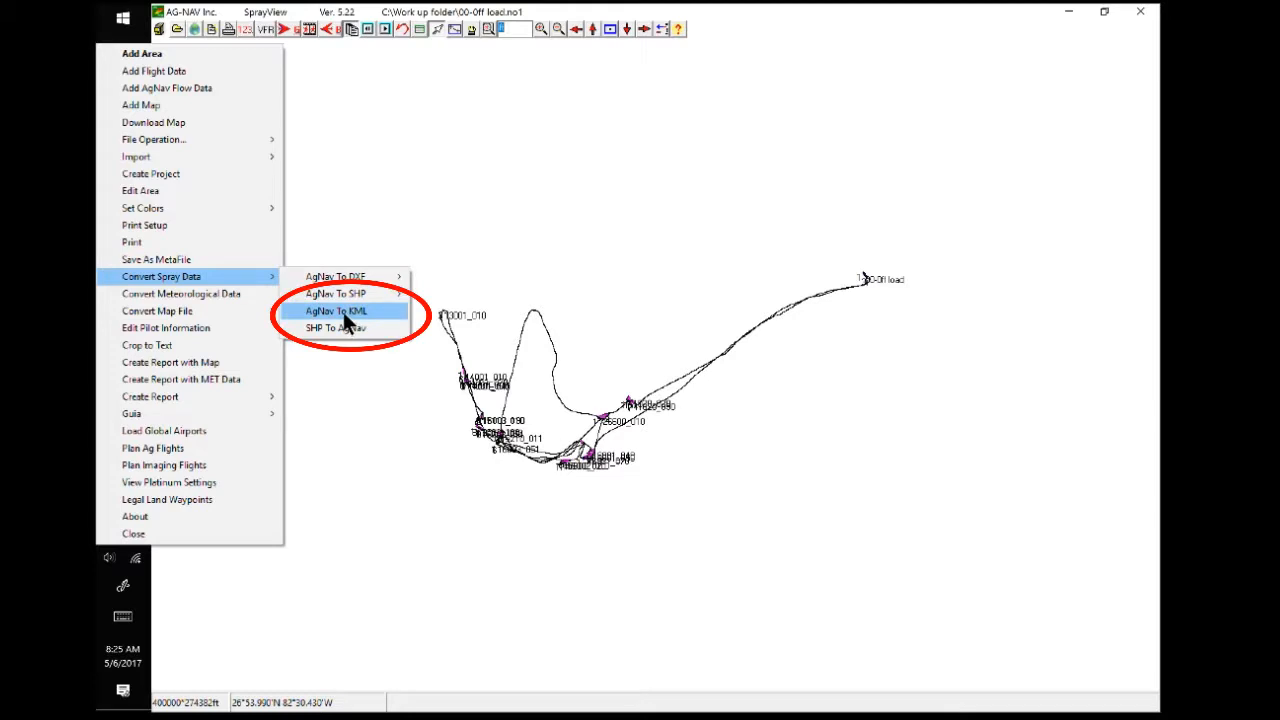
pyautogui.click(335, 311)
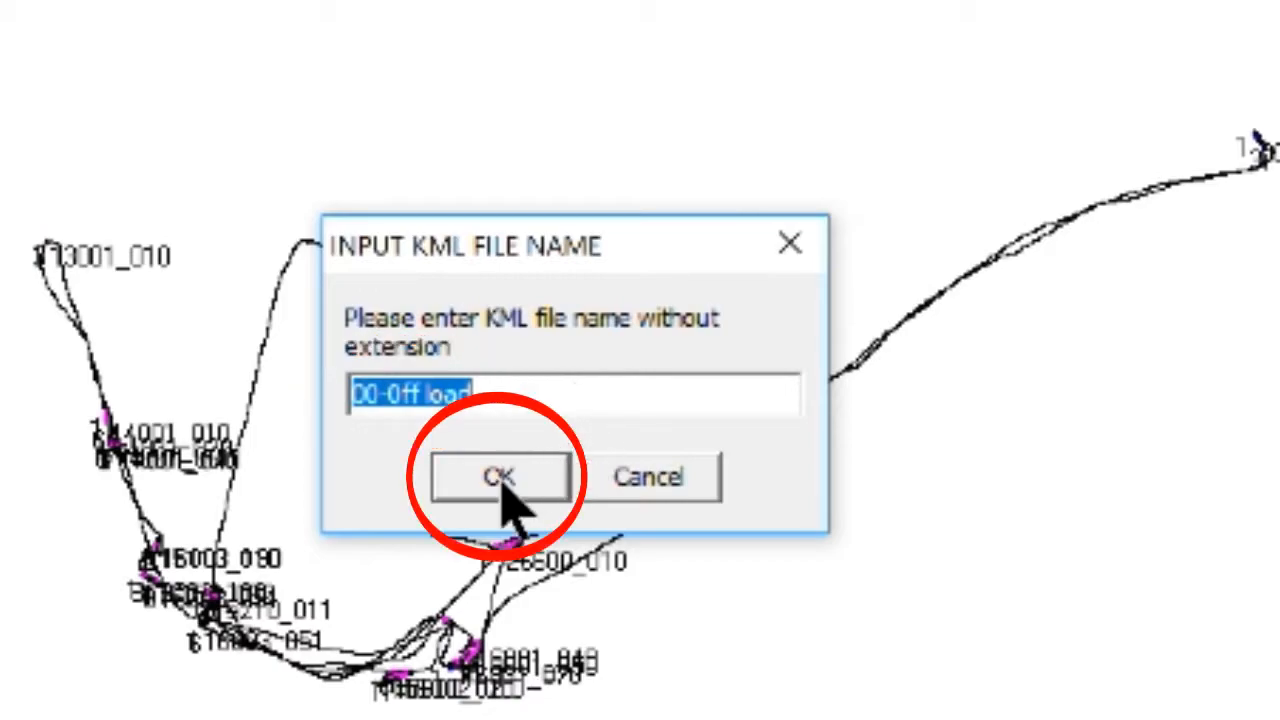
pyautogui.click(499, 477)
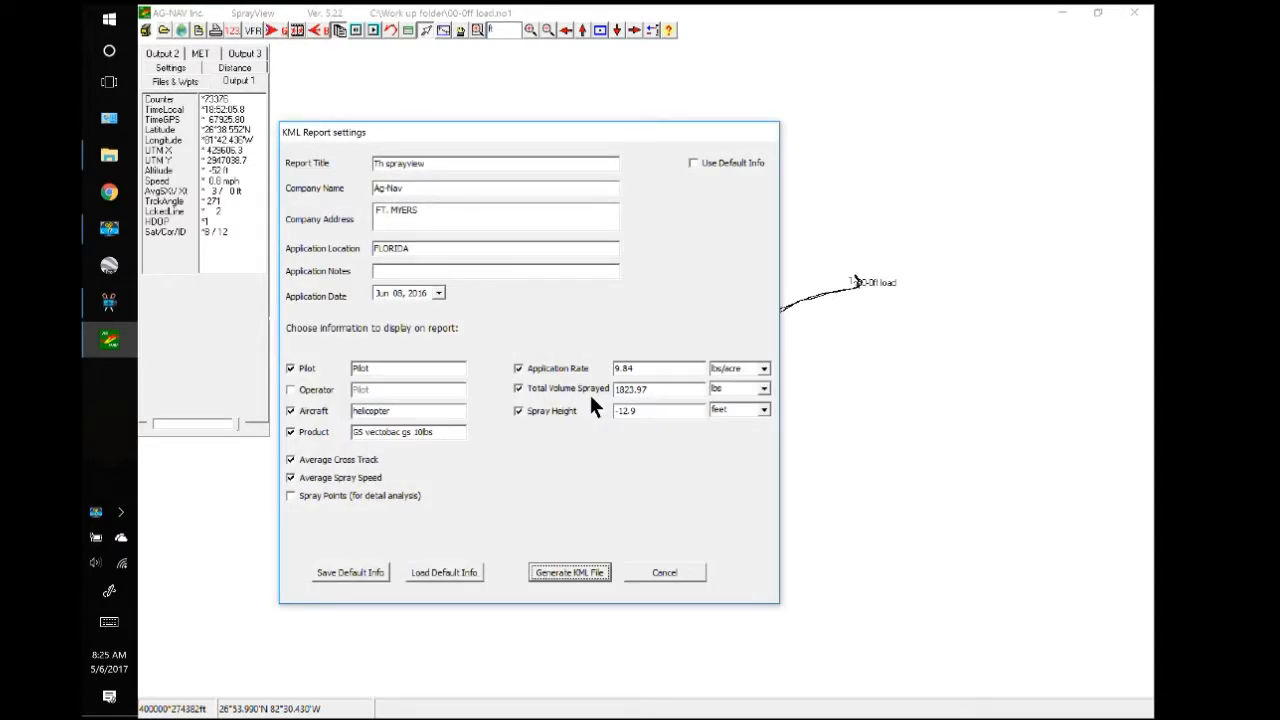
pyautogui.moveTo(416, 312)
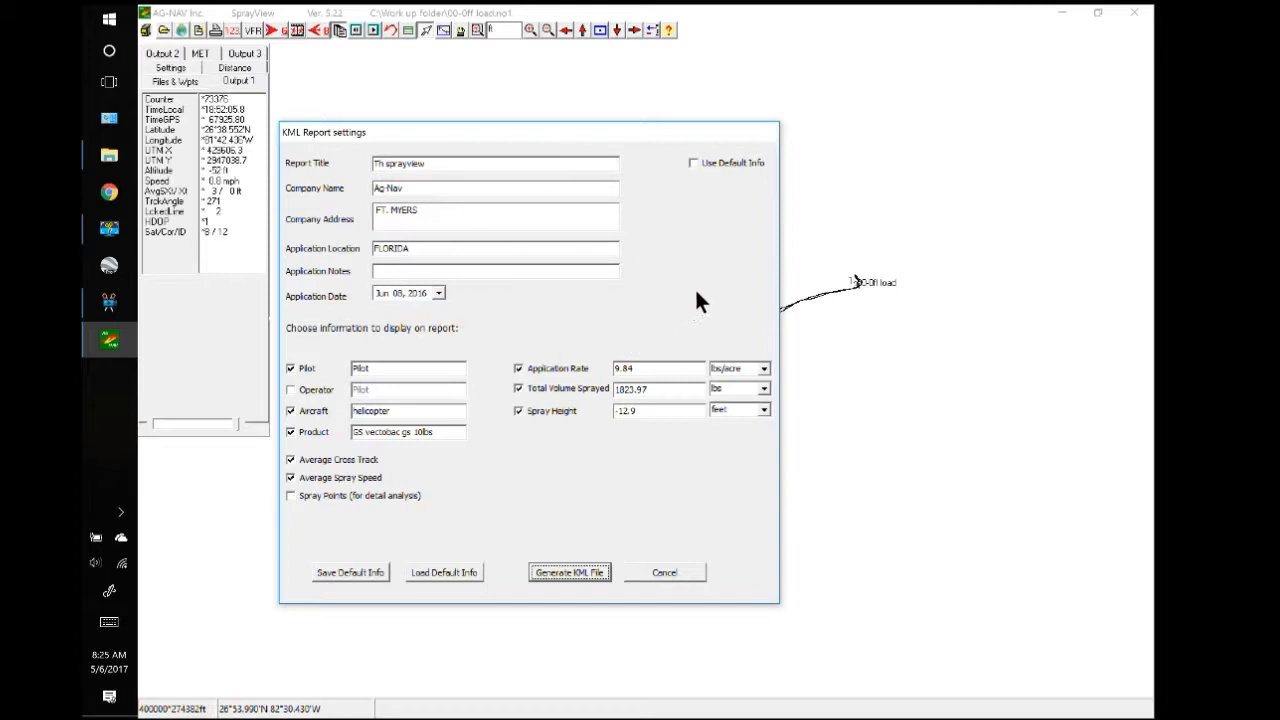
pyautogui.moveTo(740, 267)
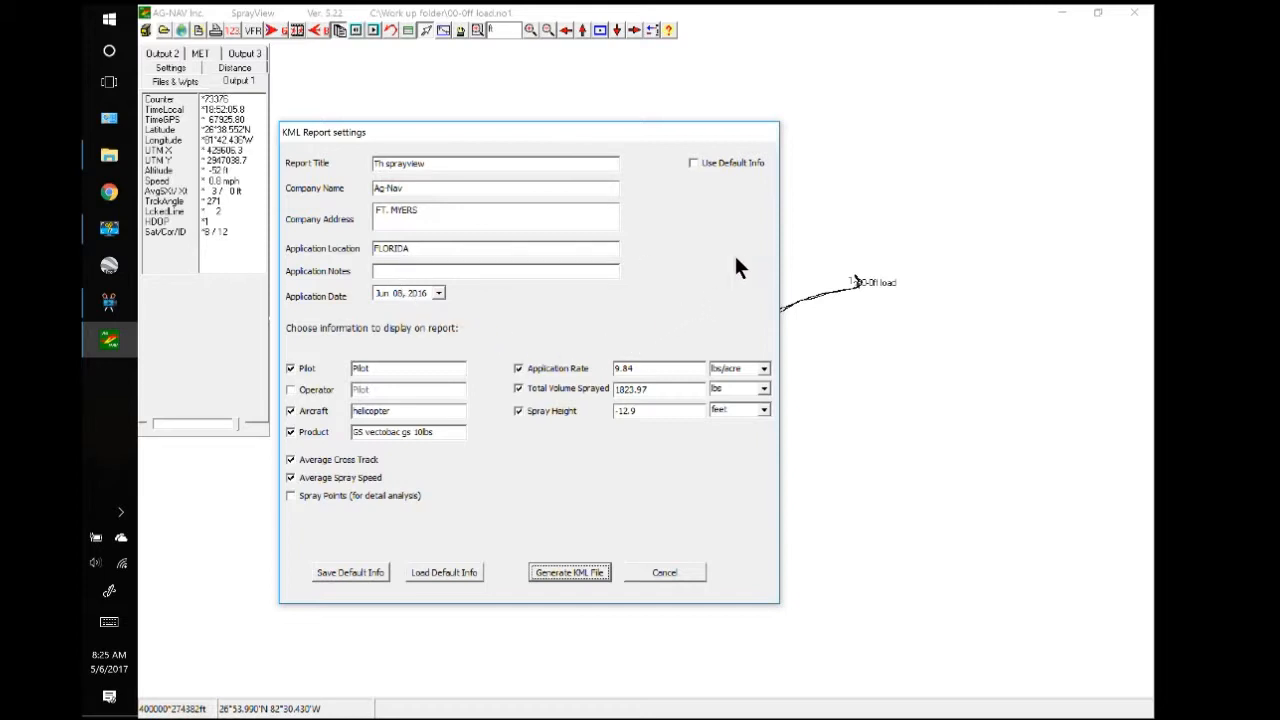
pyautogui.moveTo(702, 277)
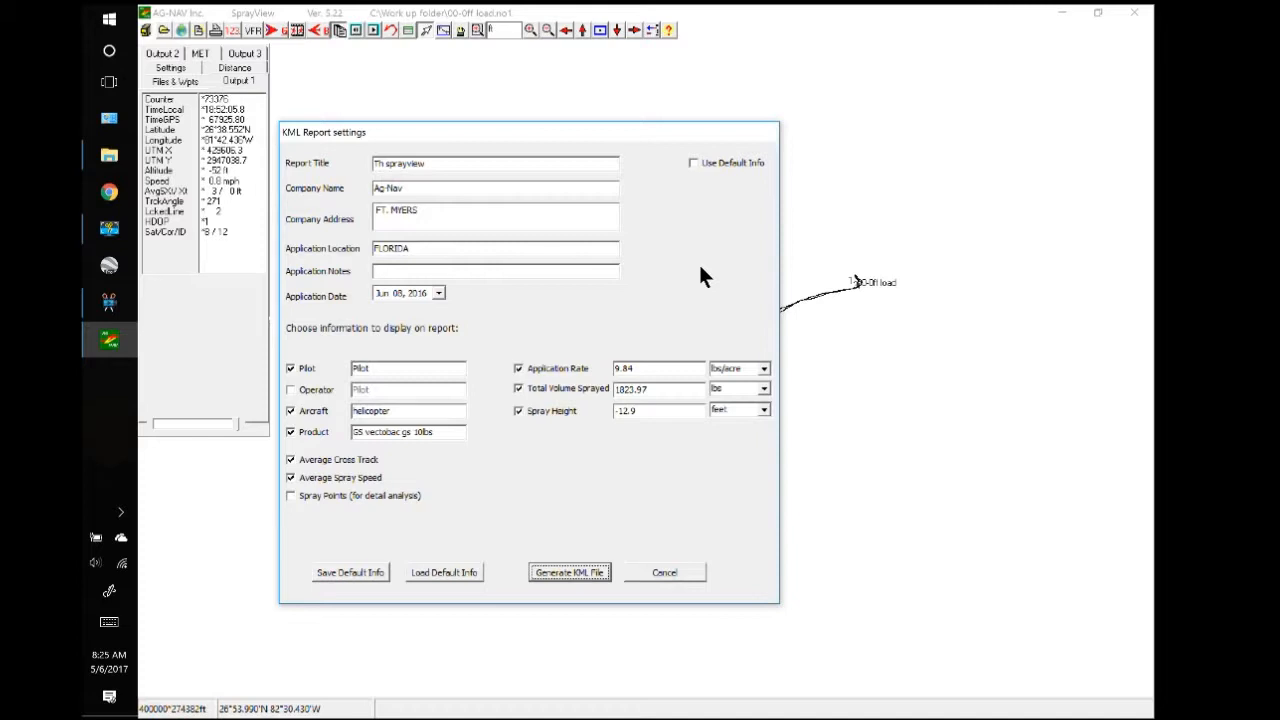
pyautogui.moveTo(653, 313)
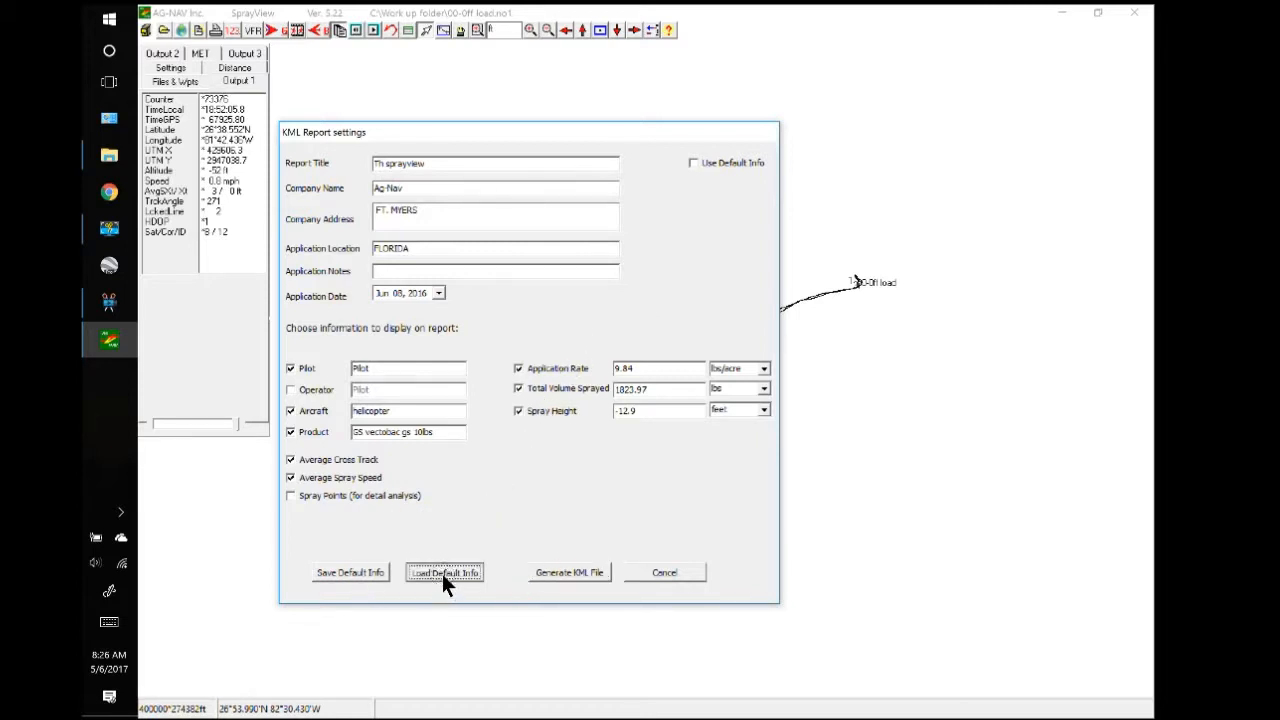
pyautogui.click(444, 572)
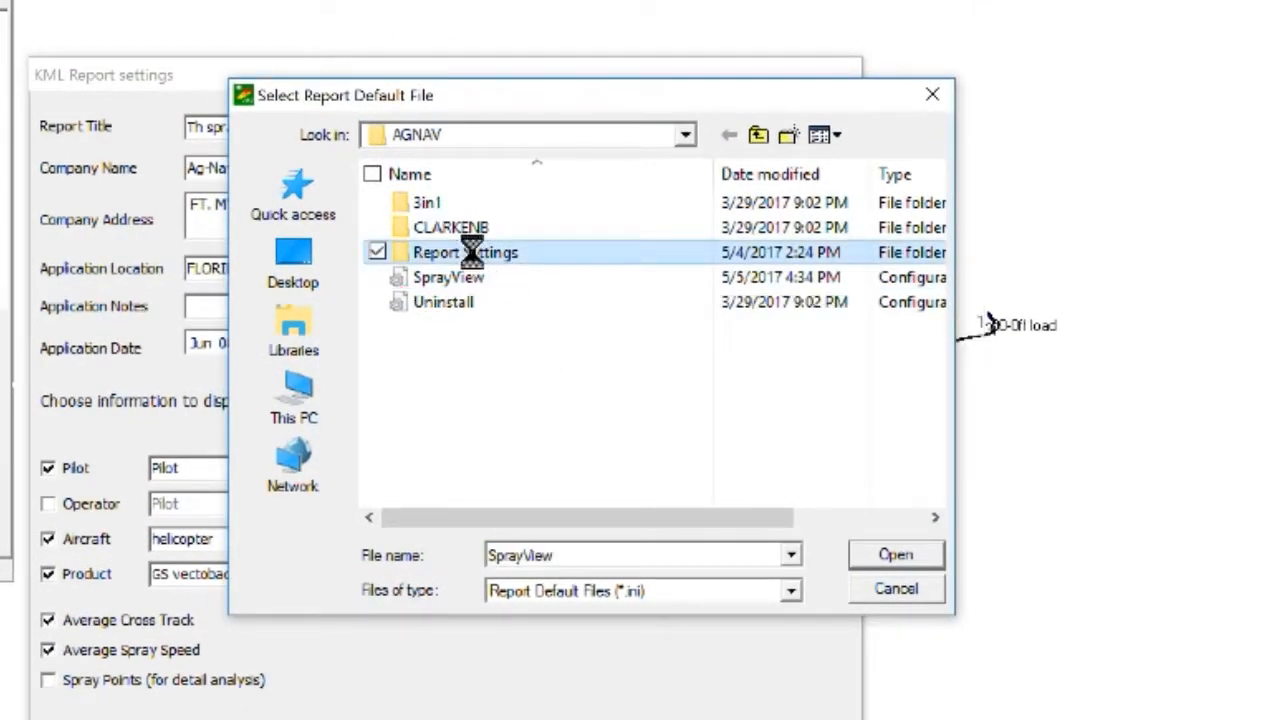
pyautogui.doubleClick(453, 252)
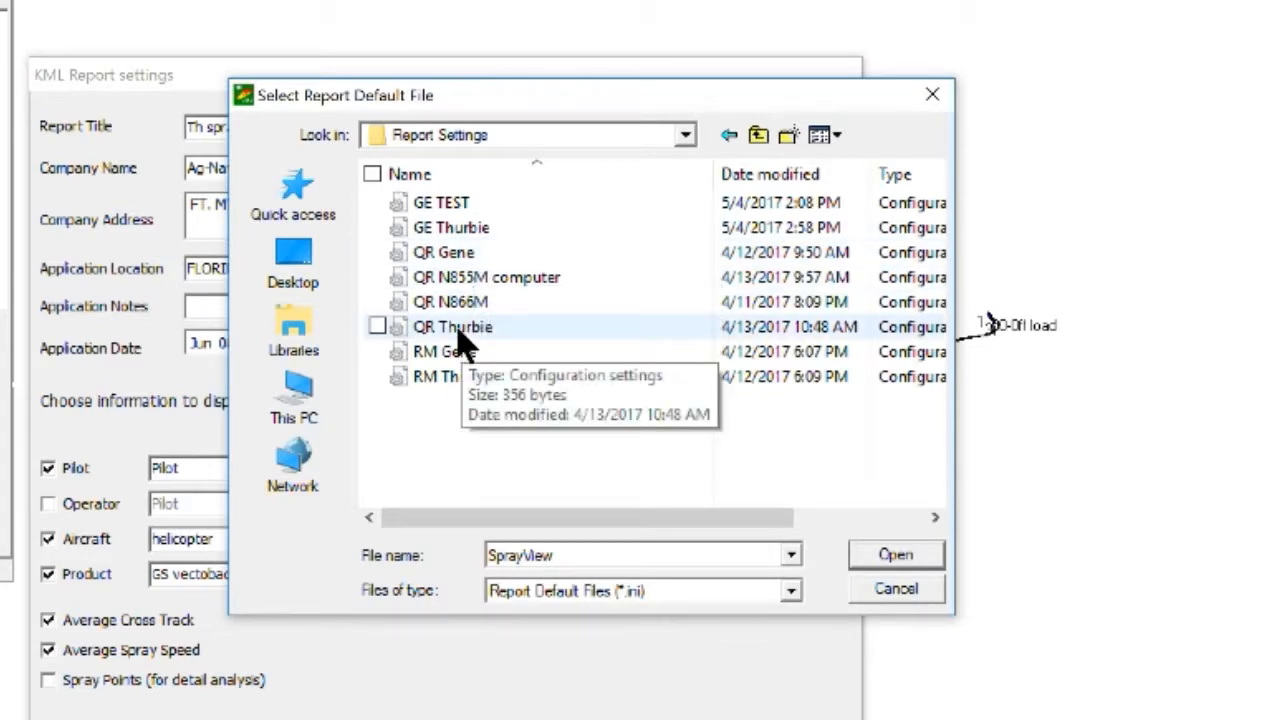
pyautogui.moveTo(450, 320)
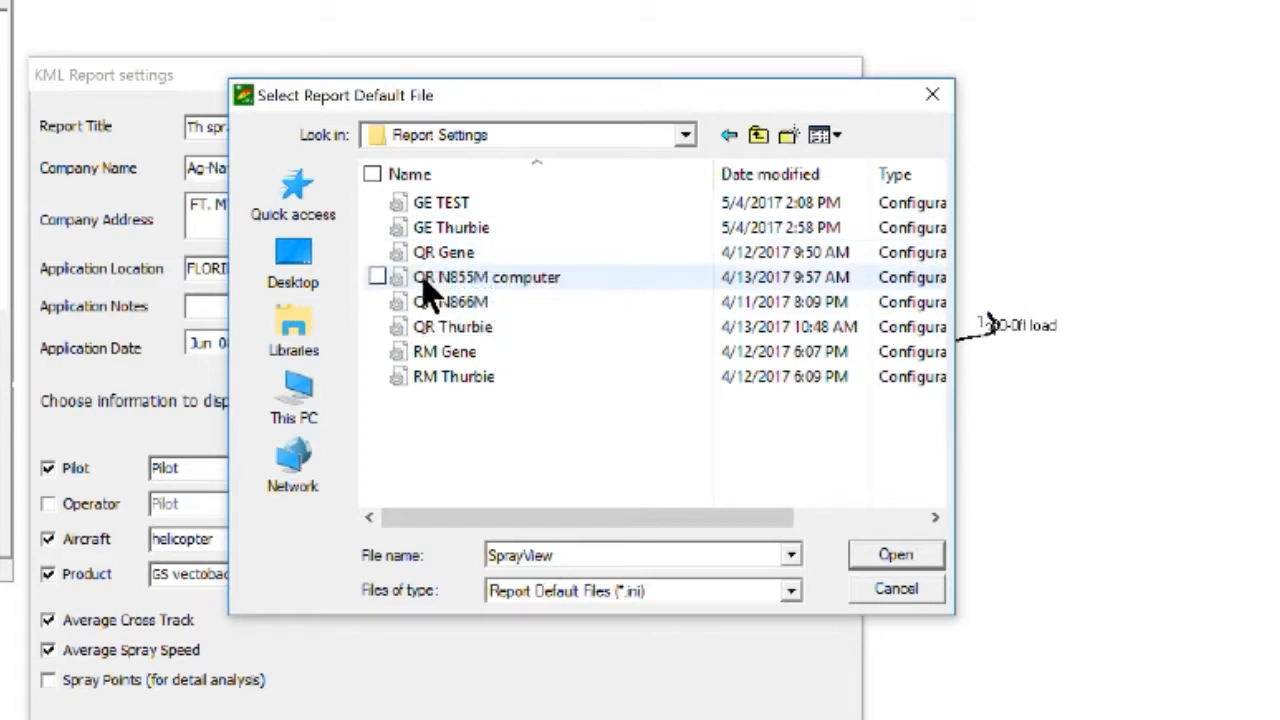
pyautogui.moveTo(427, 383)
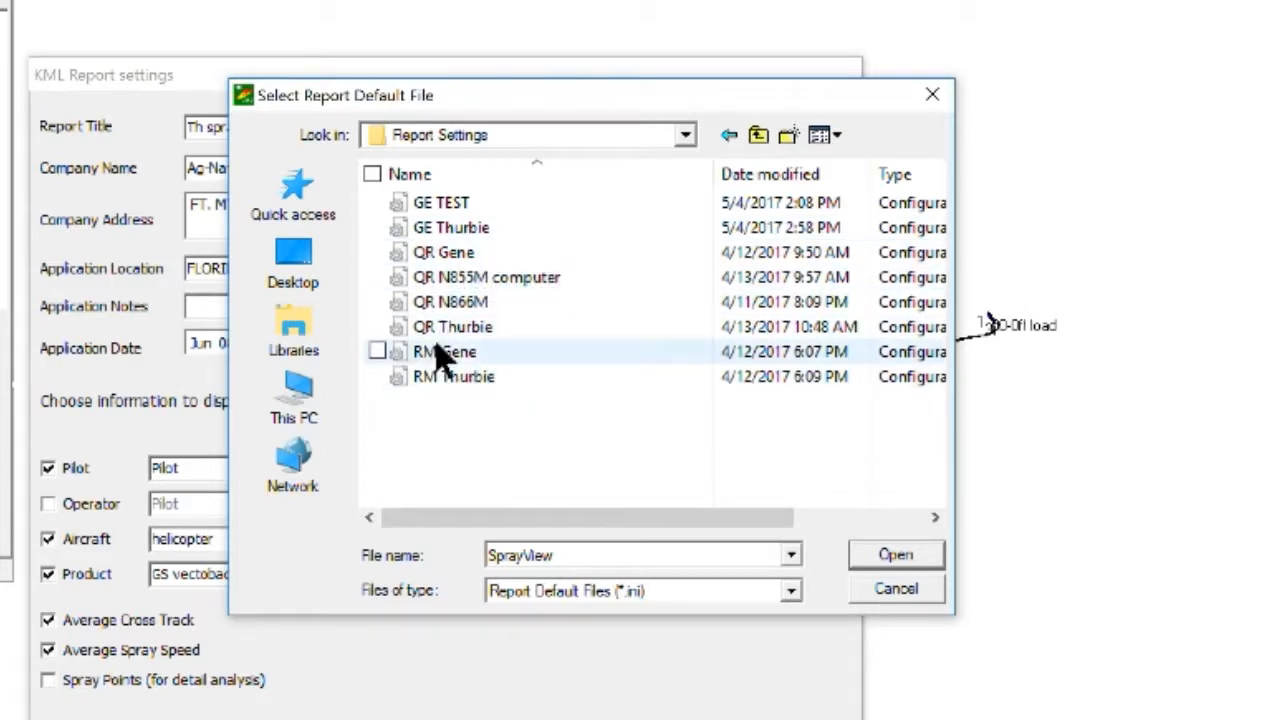
pyautogui.moveTo(600, 438)
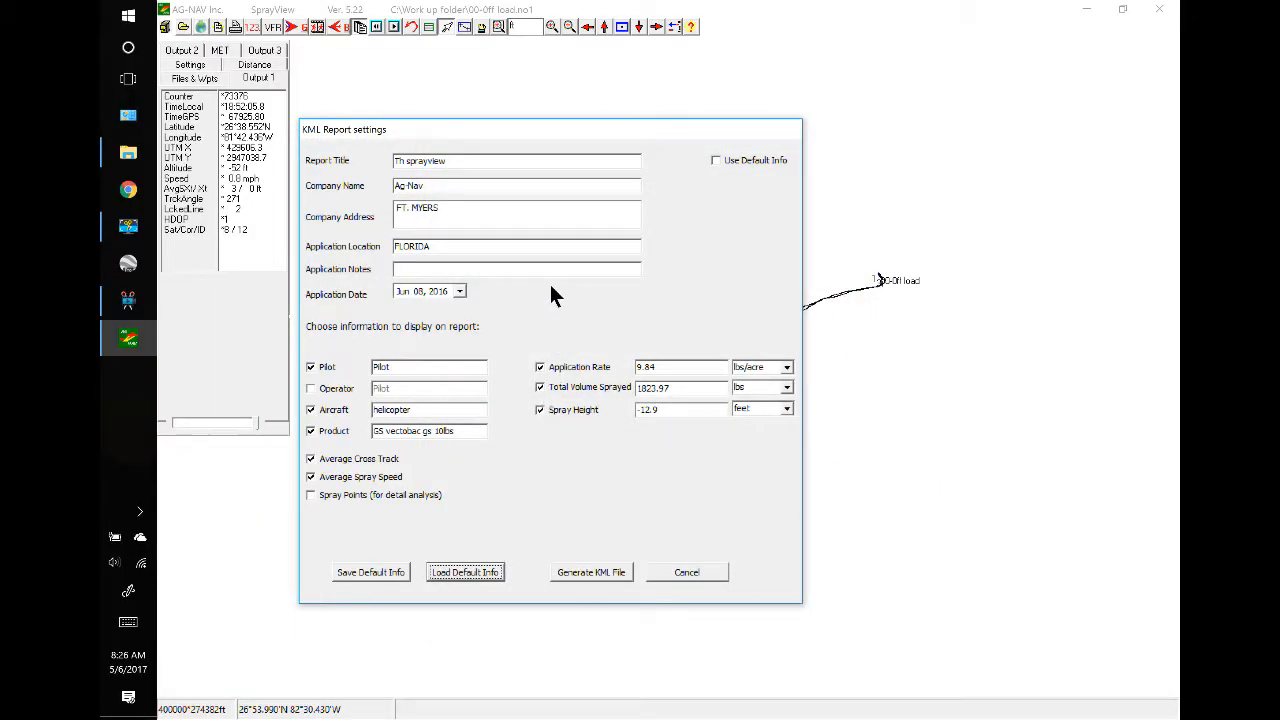
pyautogui.moveTo(664, 274)
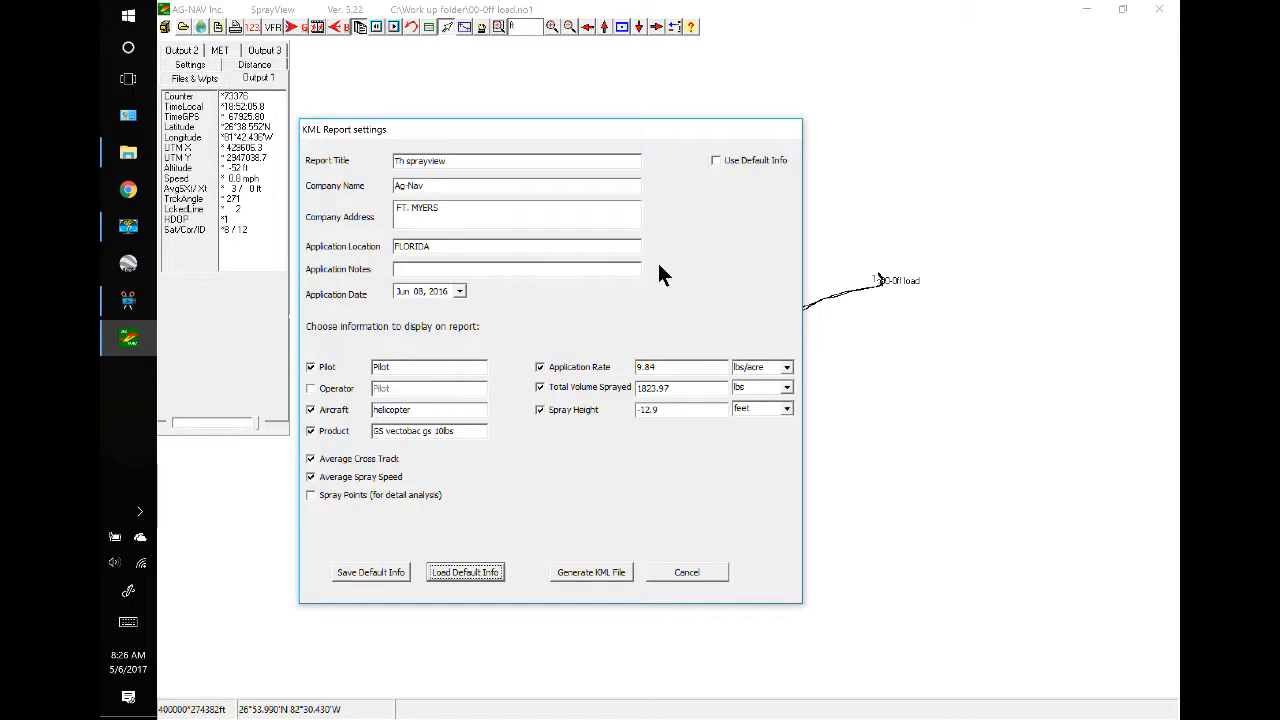
pyautogui.moveTo(724, 206)
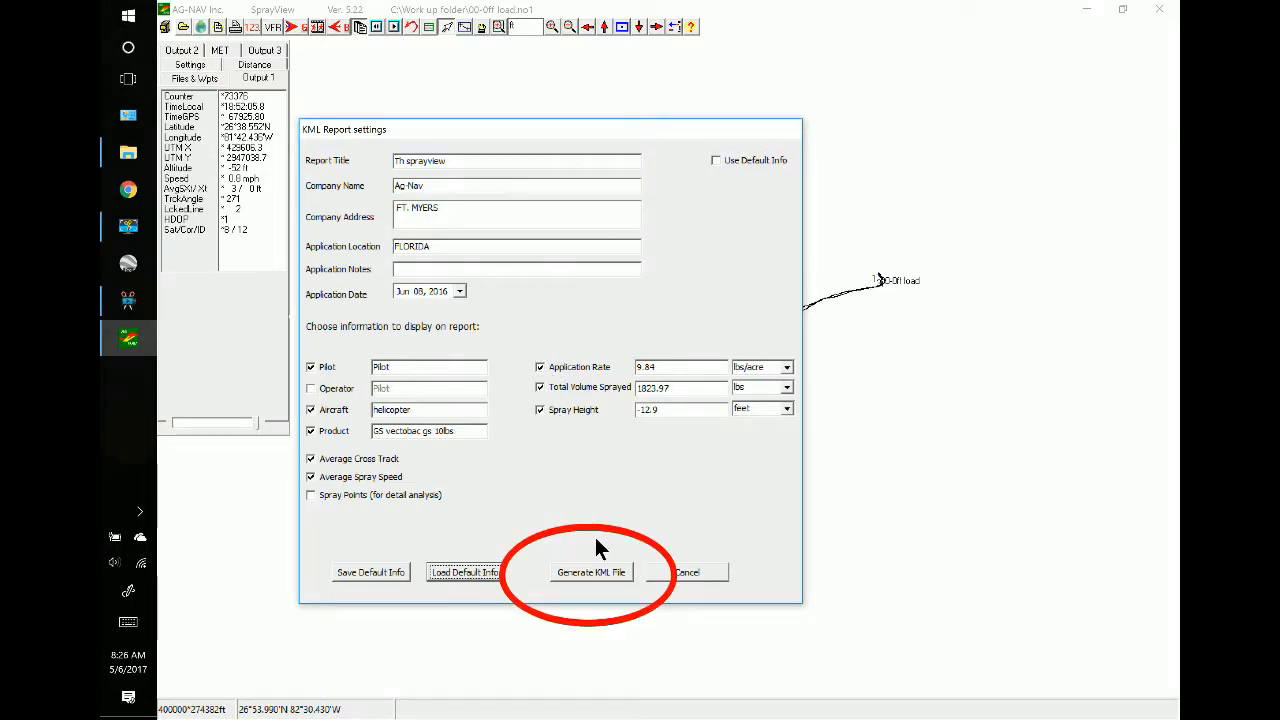
# Generate the 00-Off load.kmz file and acknowledge the 'Conversion done' message.
pyautogui.click(591, 572)
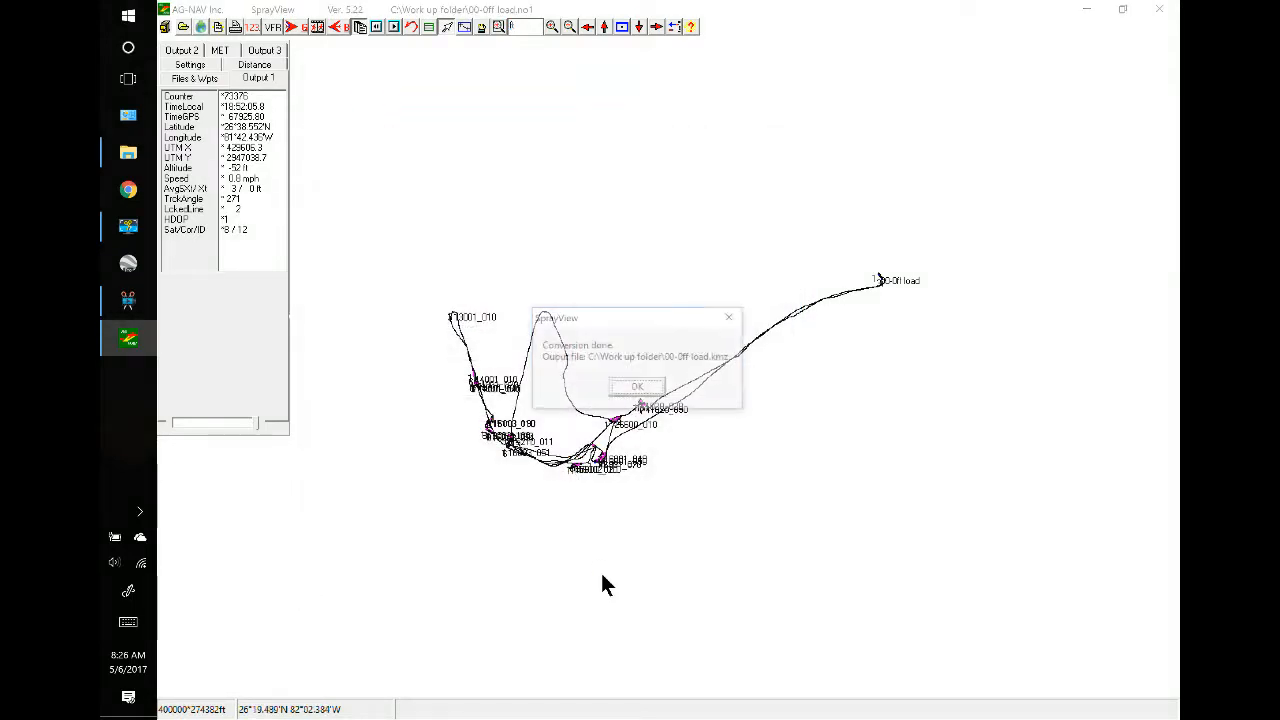
pyautogui.click(637, 388)
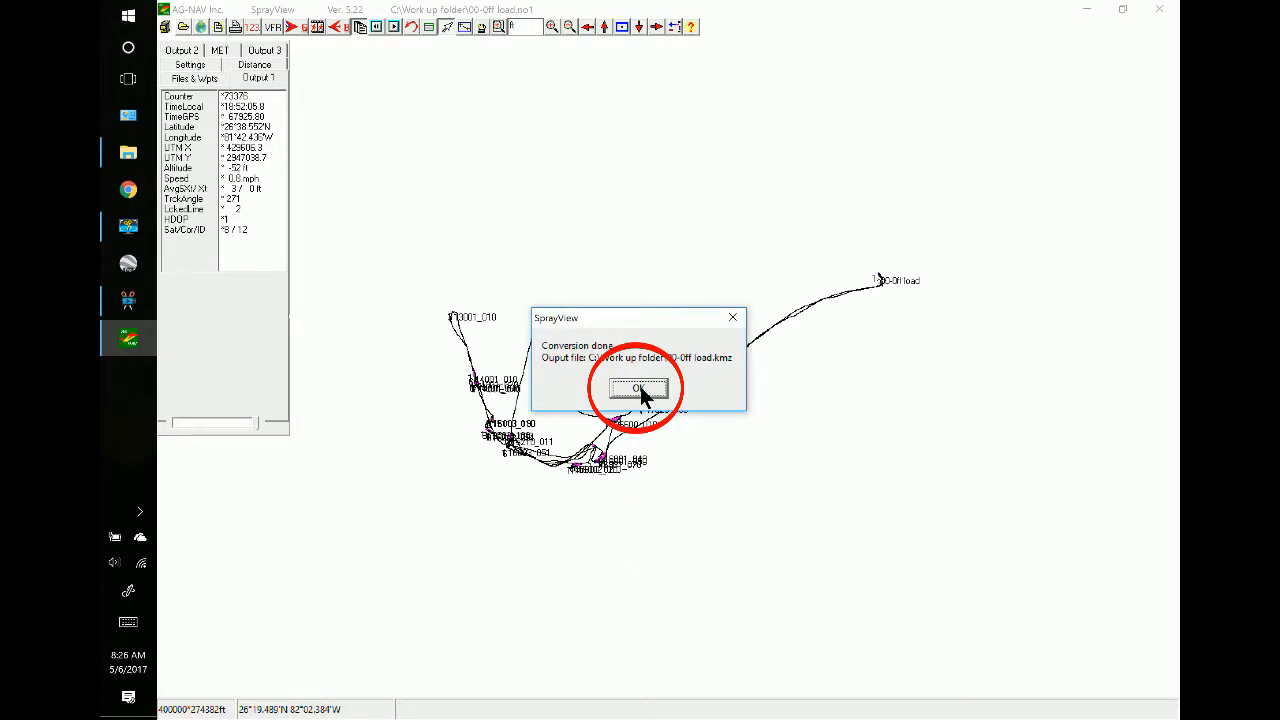
pyautogui.click(638, 389)
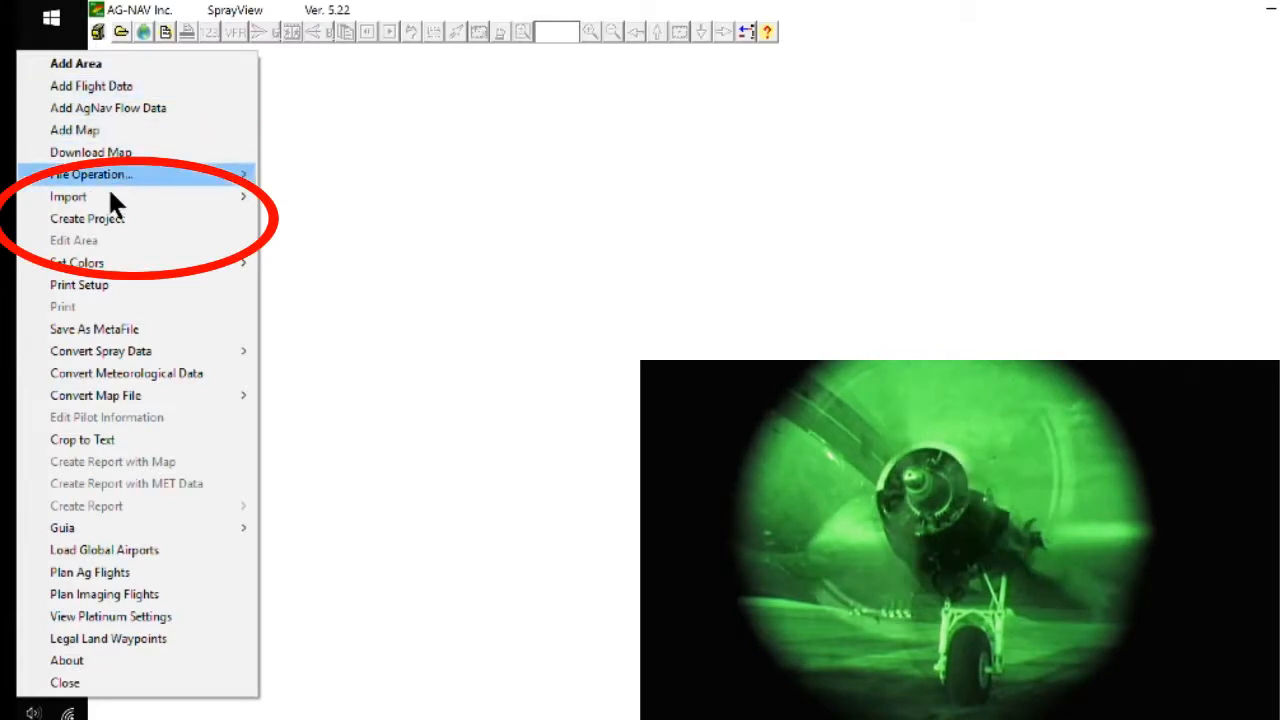
# Create a new project and add every .no1 area file from the Work up folder.
pyautogui.click(87, 218)
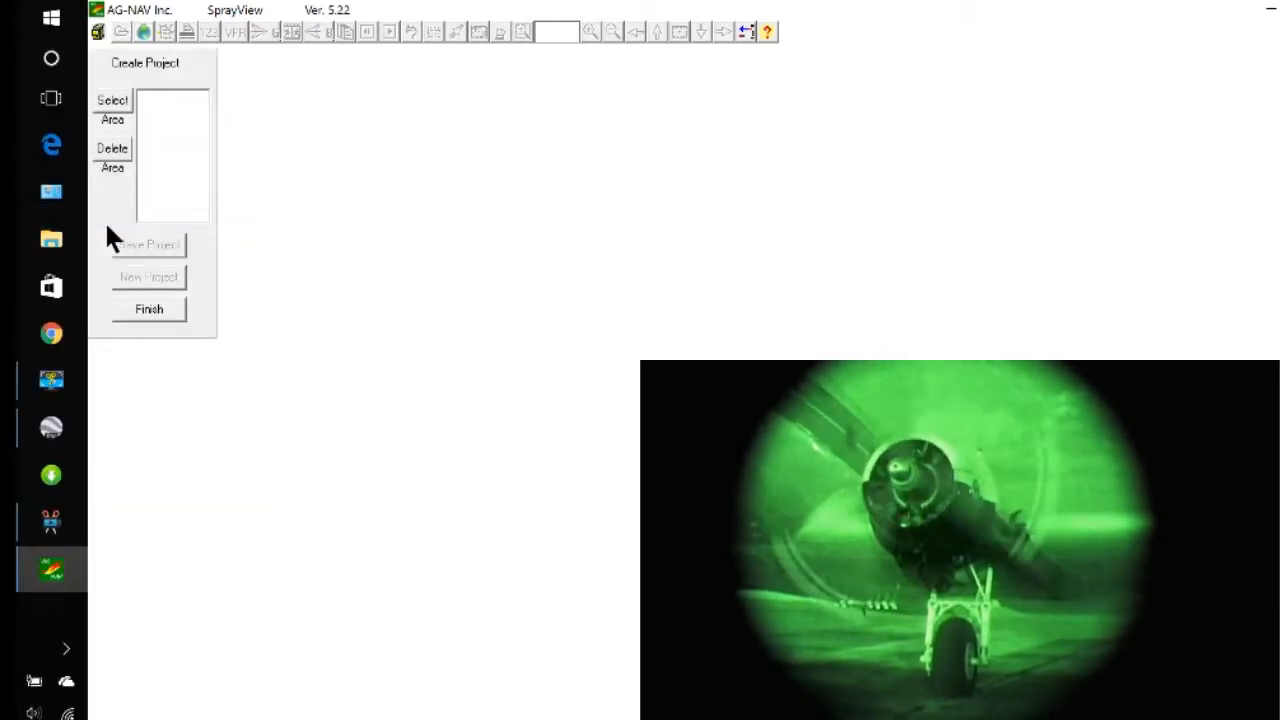
pyautogui.click(118, 108)
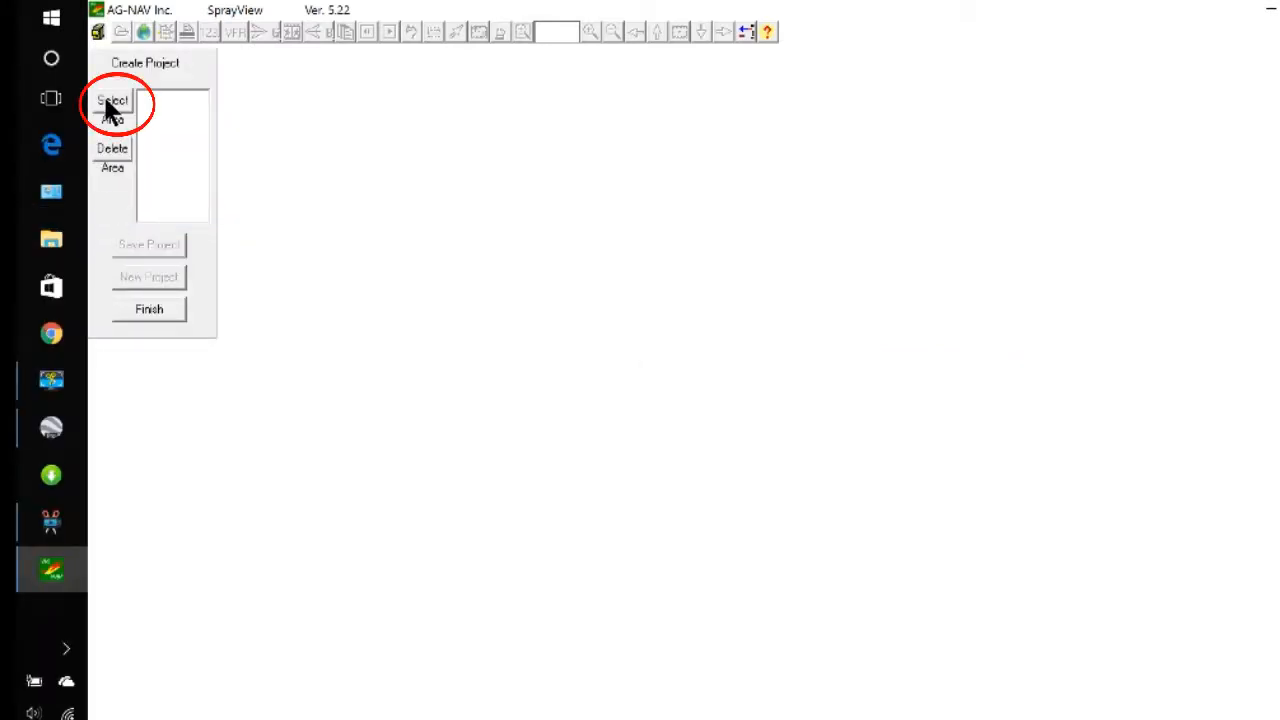
pyautogui.click(113, 107)
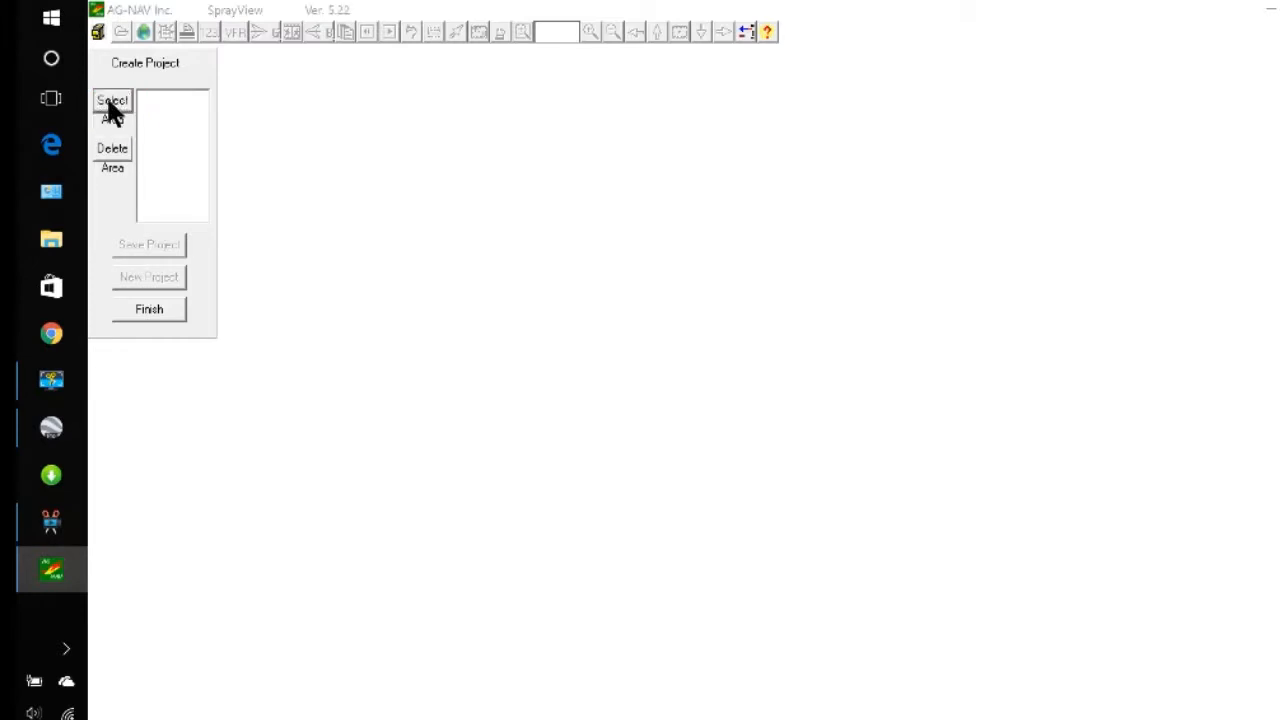
pyautogui.click(113, 106)
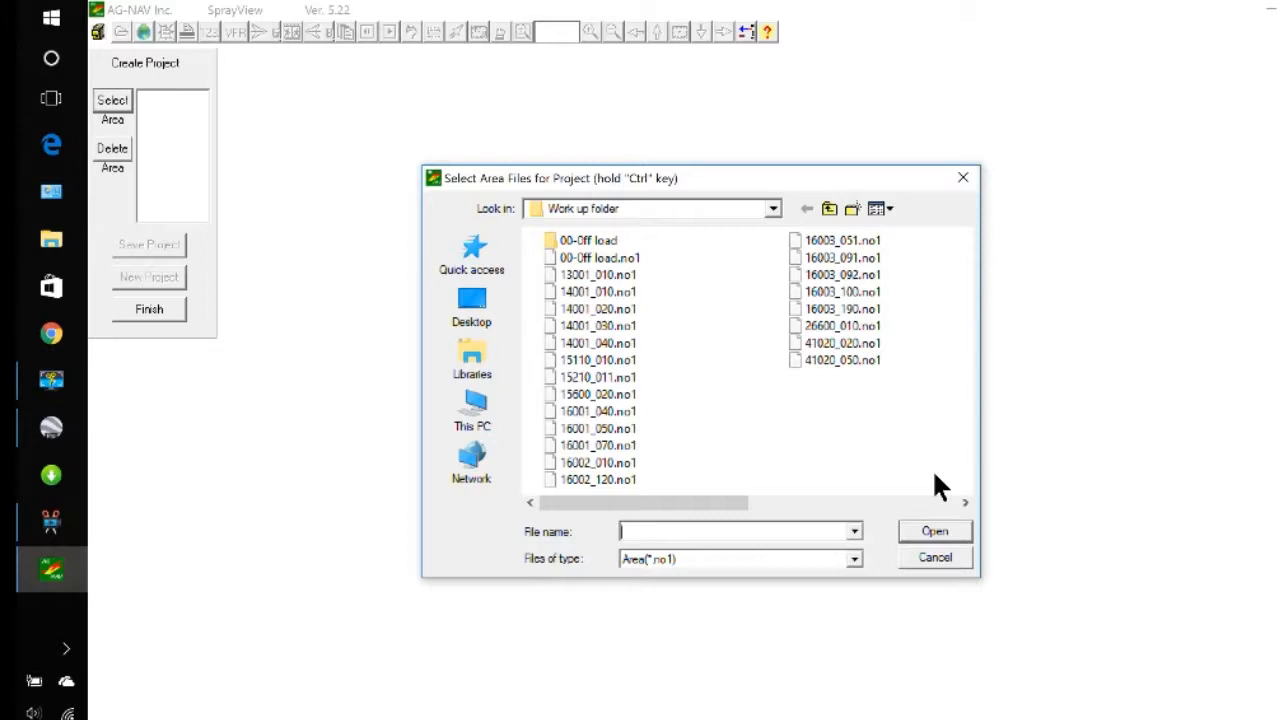
pyautogui.moveTo(960, 496)
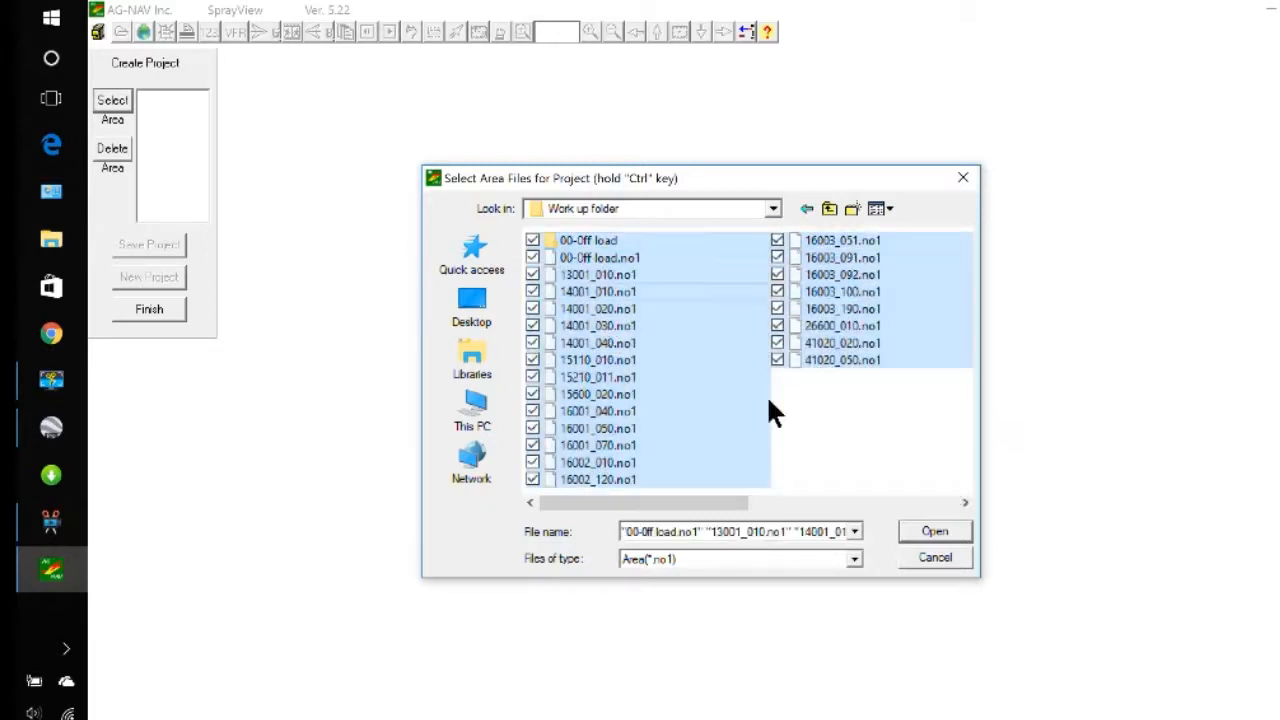
pyautogui.click(934, 531)
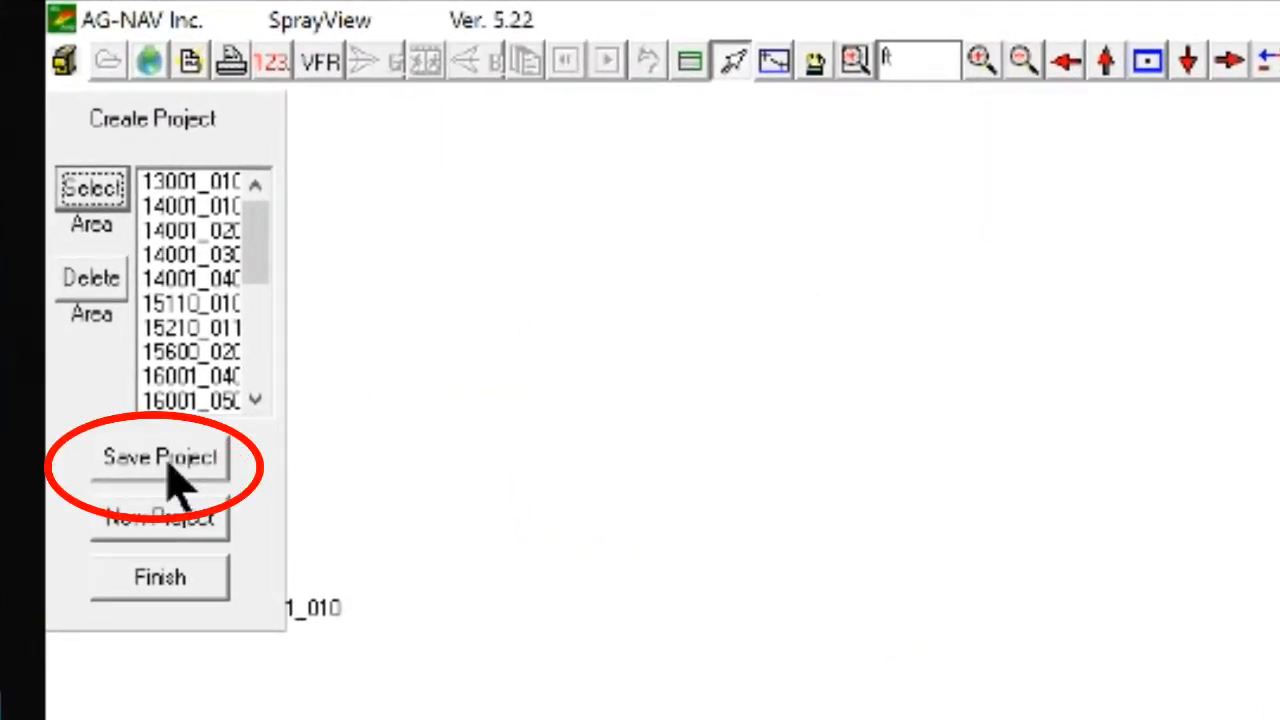
# Save the project as 'agprj off load' in Work up and finish the project builder.
pyautogui.click(160, 459)
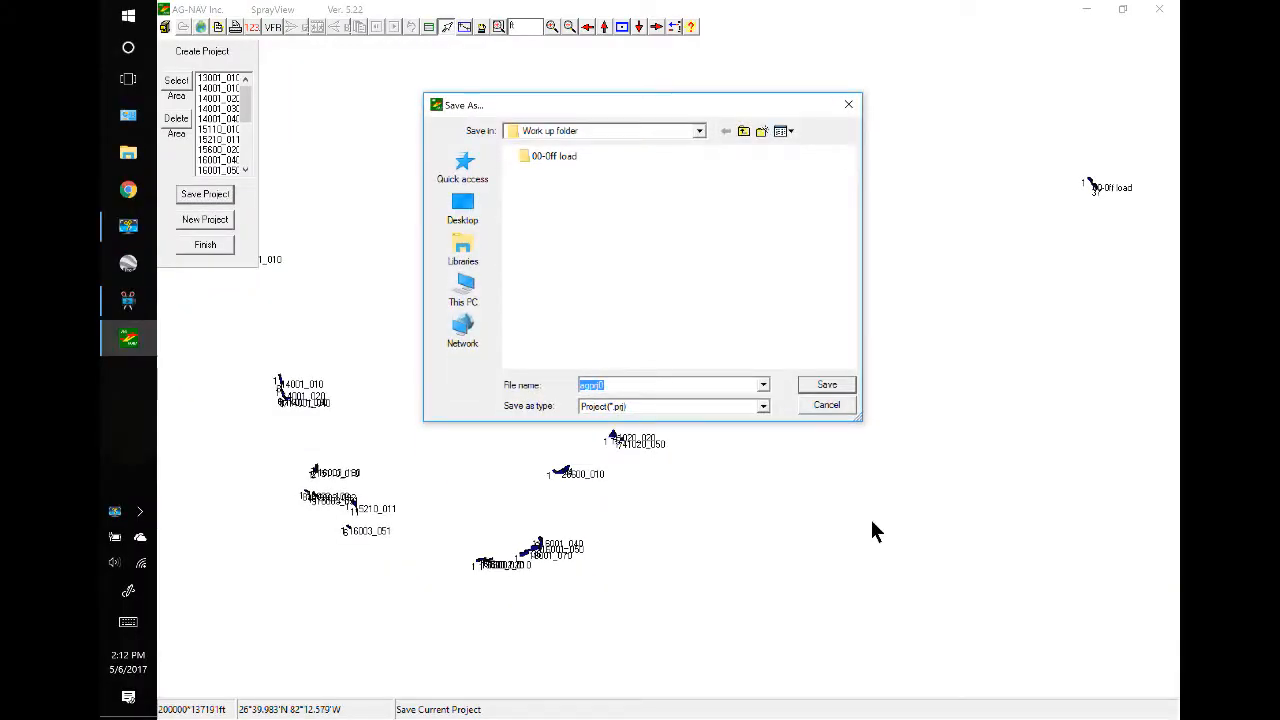
pyautogui.moveTo(840, 508)
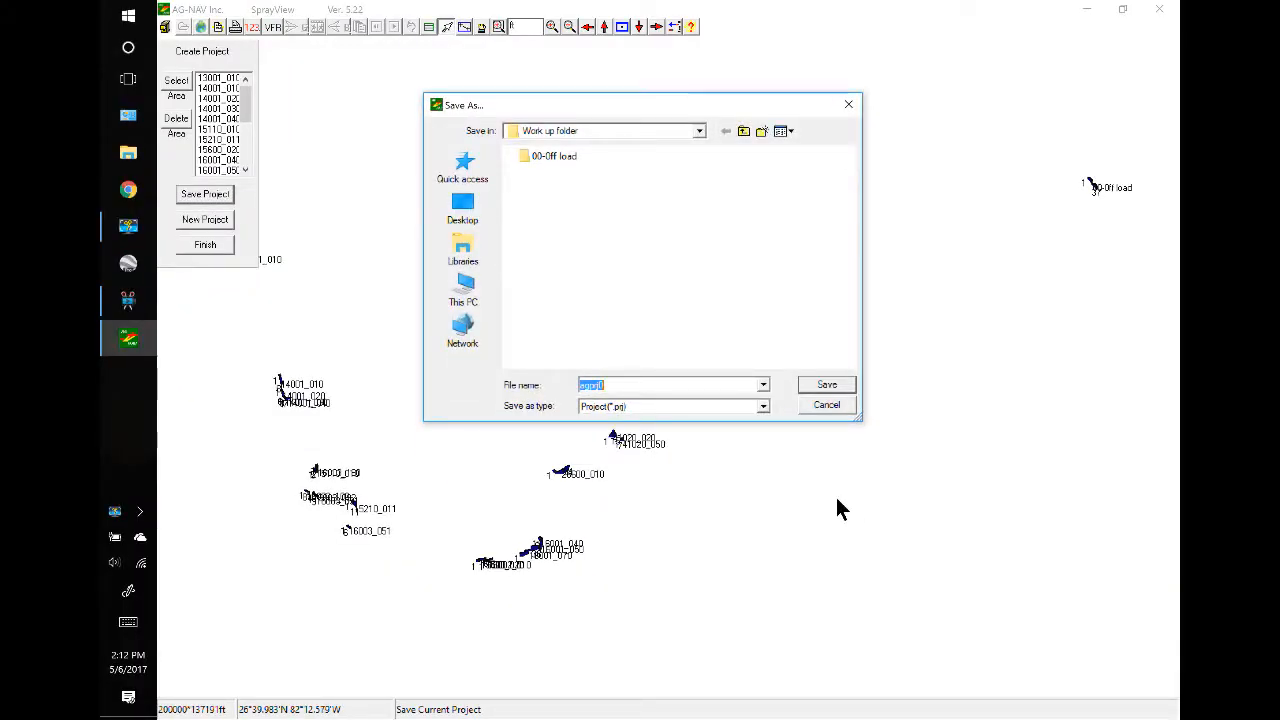
pyautogui.click(127, 619)
pyautogui.write(' off')
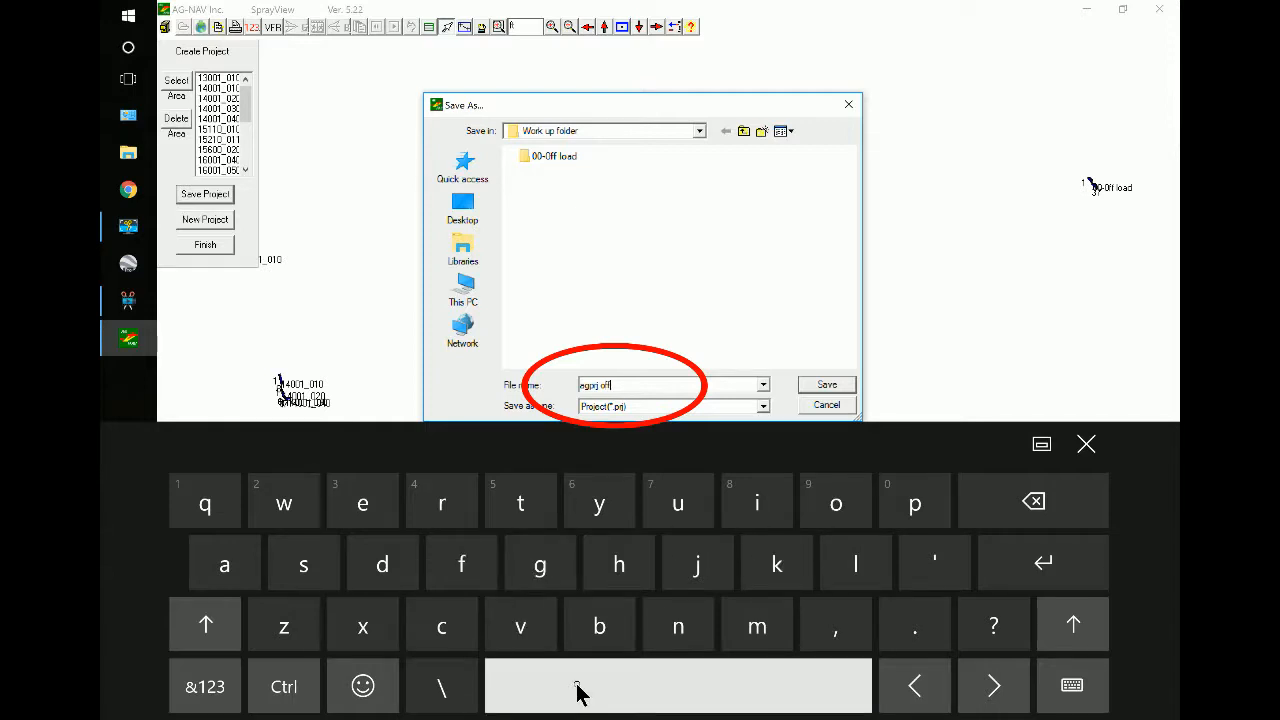
pyautogui.click(224, 563)
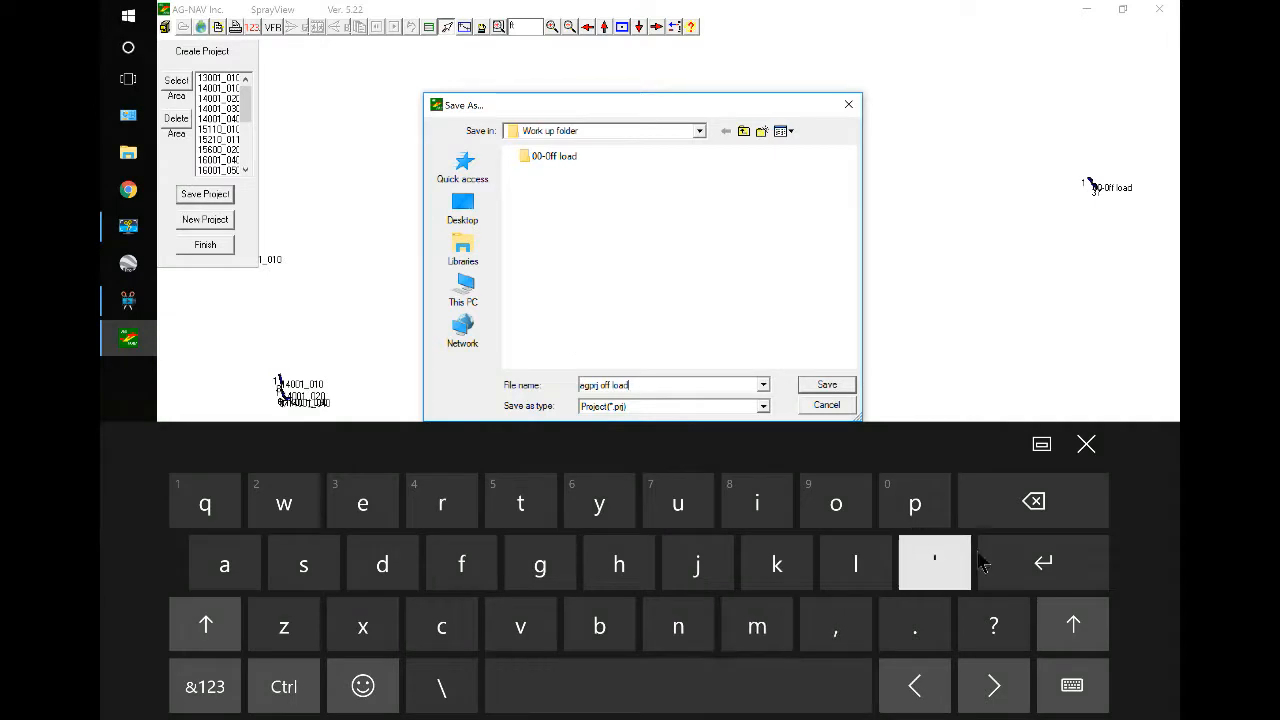
pyautogui.click(1086, 444)
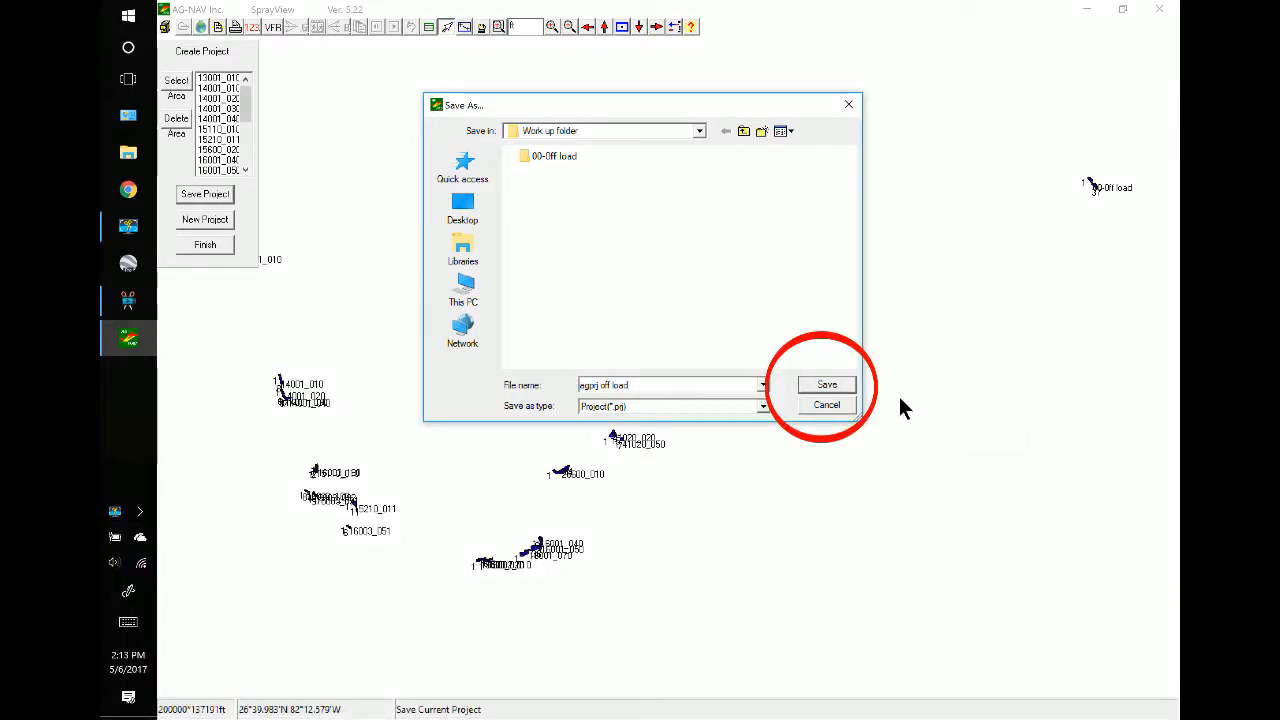
pyautogui.click(826, 384)
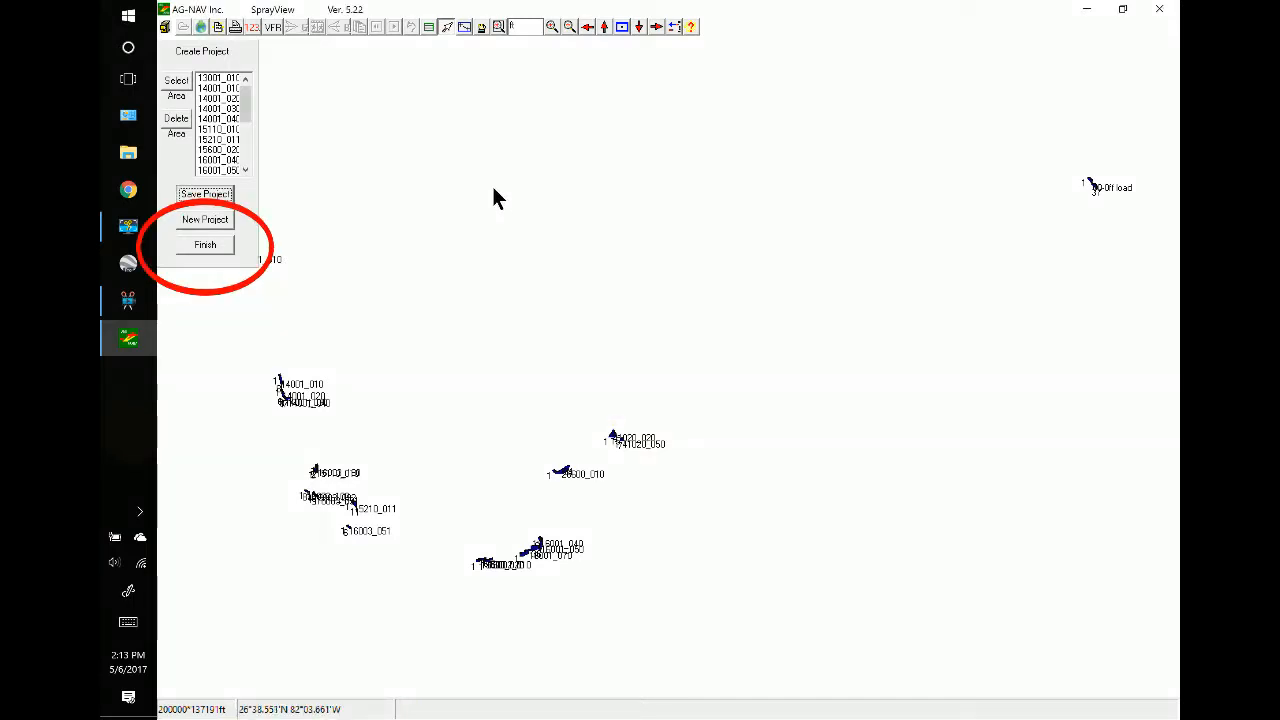
pyautogui.click(205, 245)
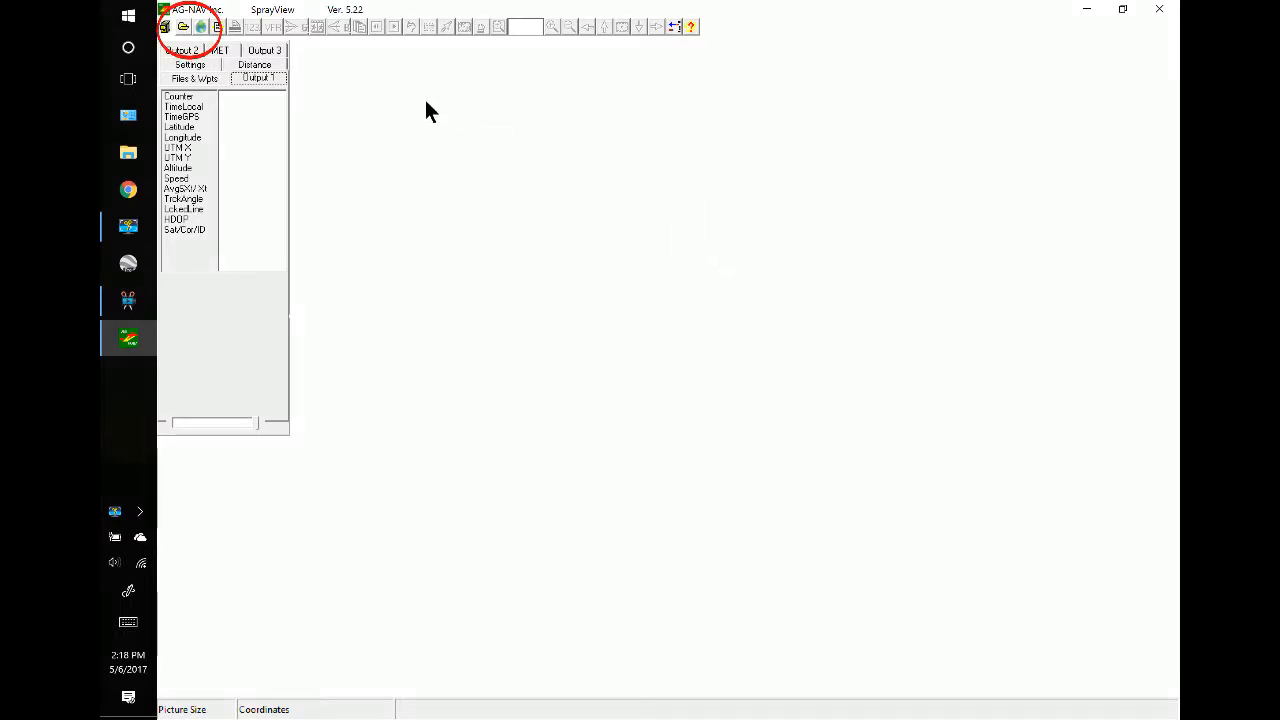
# Open agprj off load with all 00-Off load flight files and replay the track with Go.
pyautogui.click(183, 20)
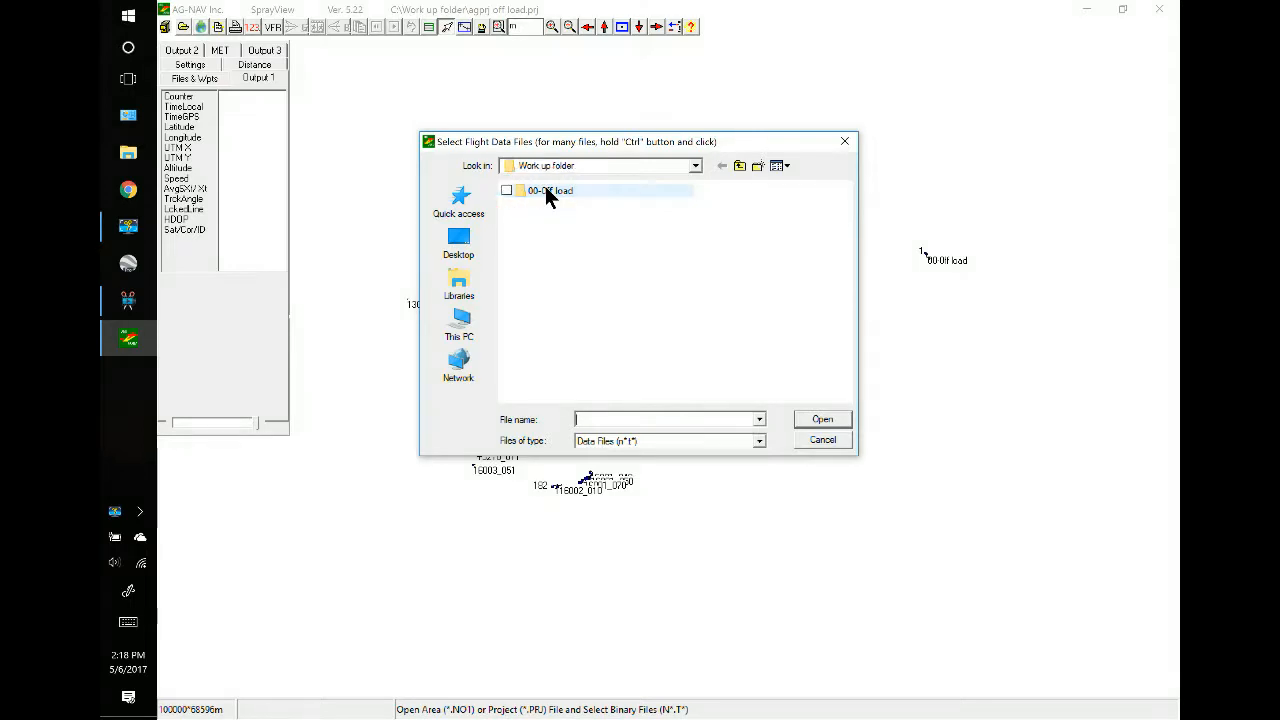
pyautogui.doubleClick(550, 190)
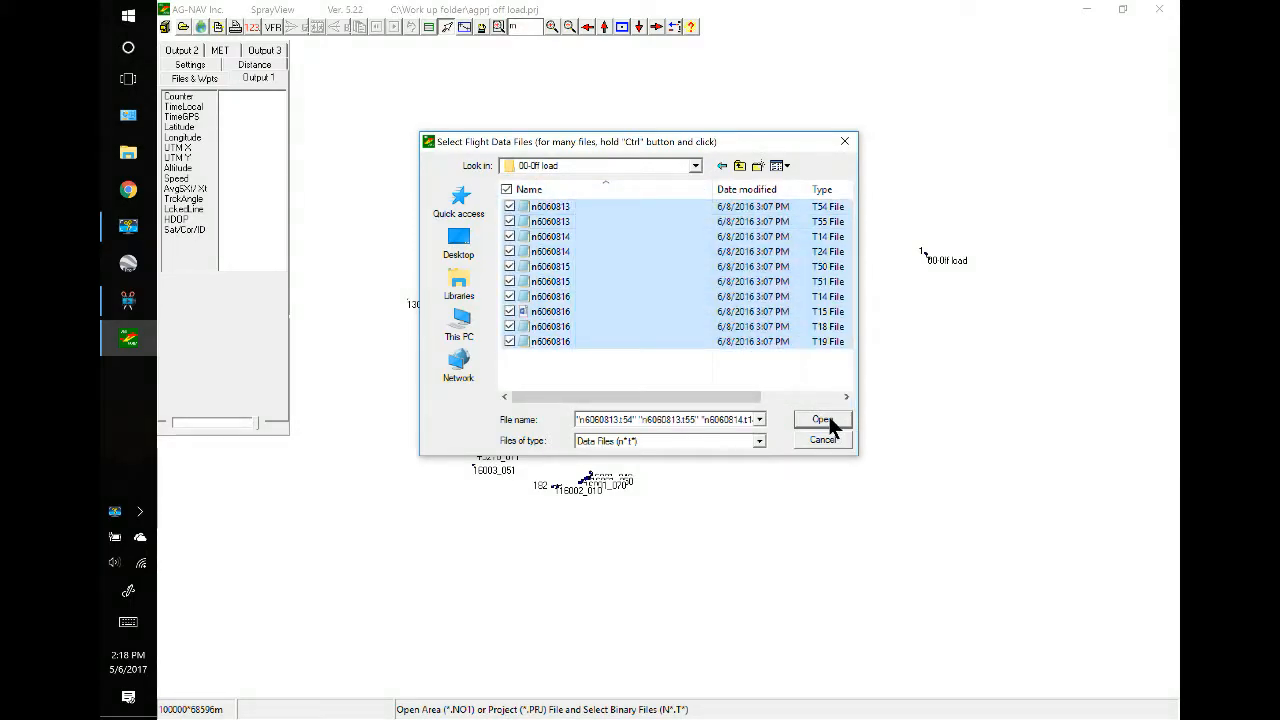
pyautogui.click(821, 419)
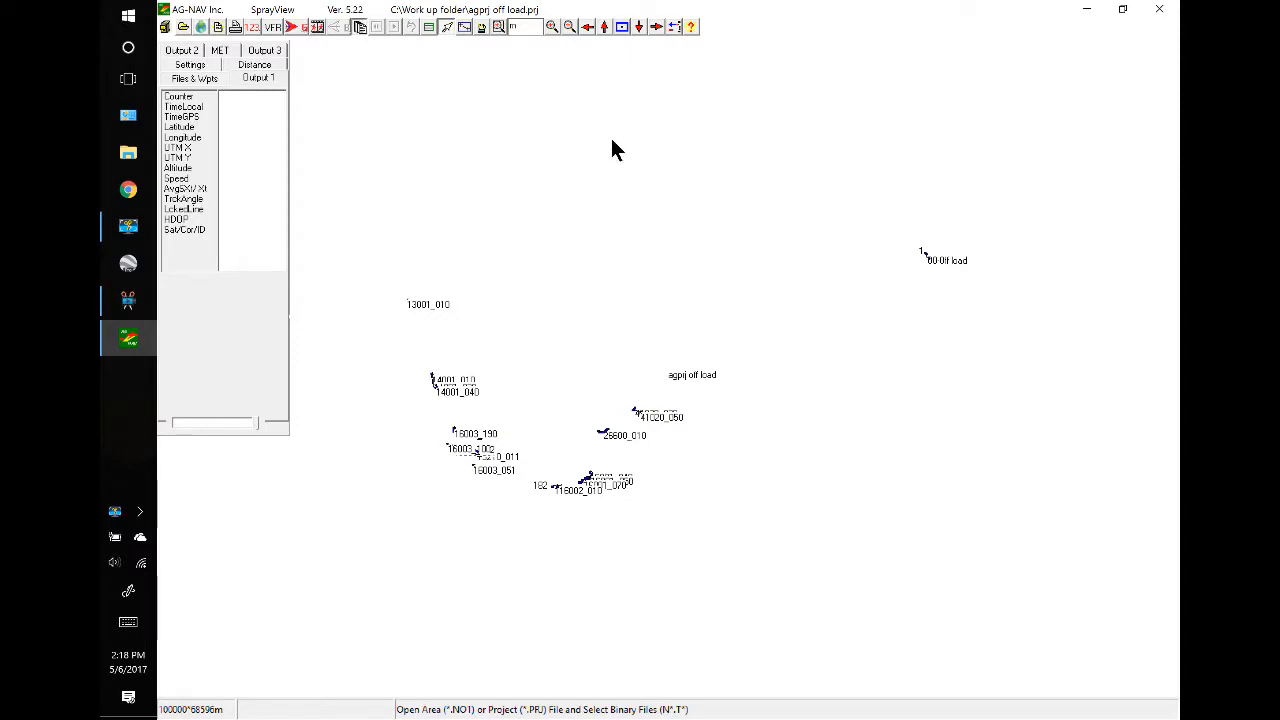
pyautogui.click(295, 27)
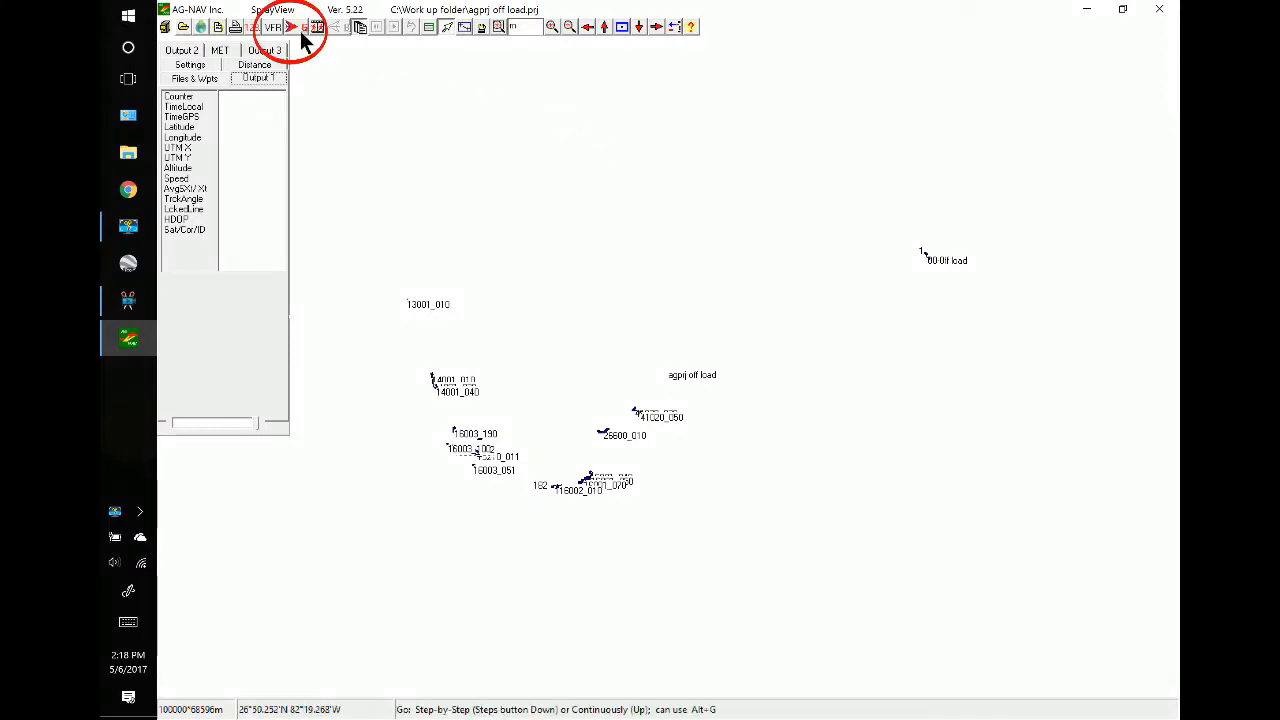
pyautogui.click(295, 28)
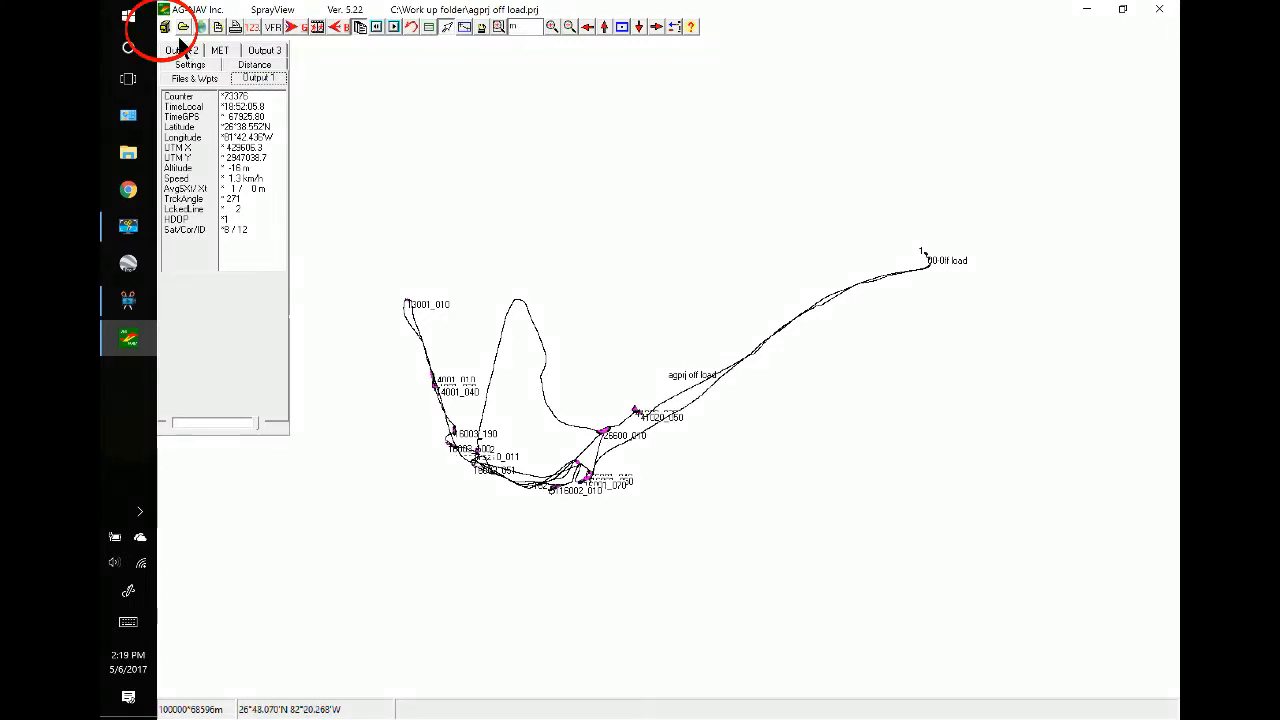
# Convert the project with AgNav To KML into agprj off load.kmz and dismiss 'Conversion done'.
pyautogui.click(165, 25)
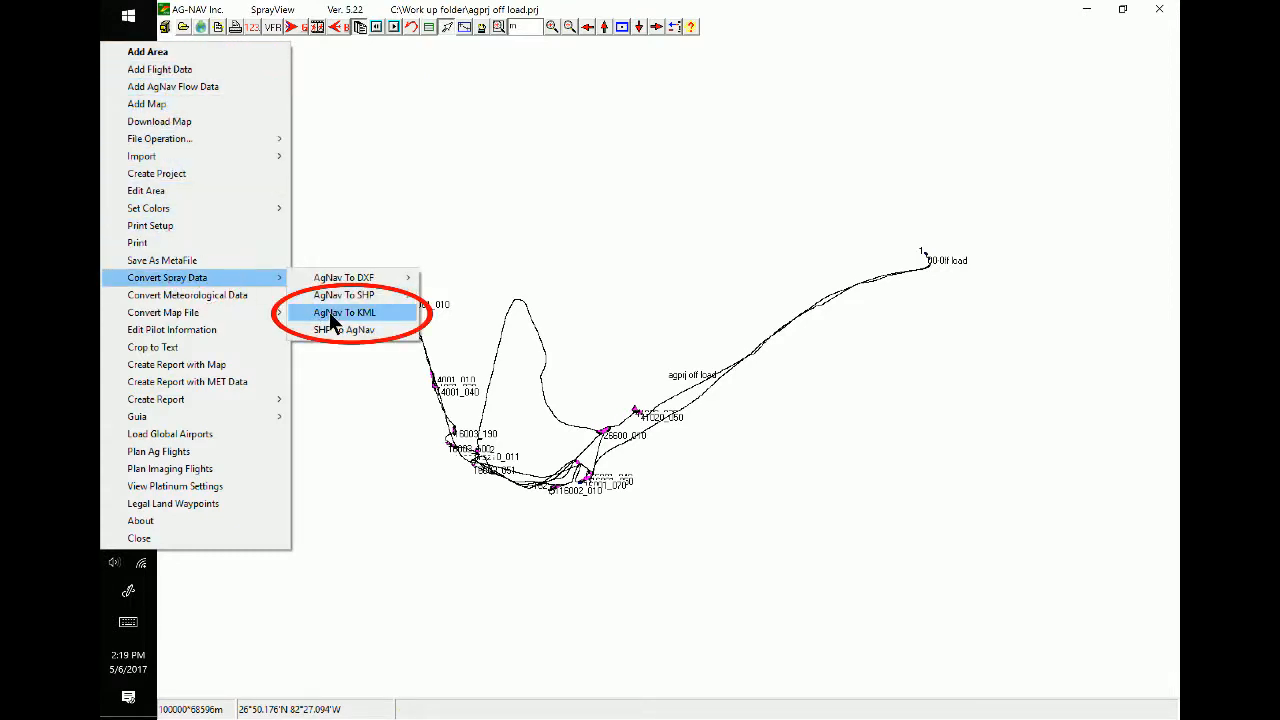
pyautogui.click(344, 312)
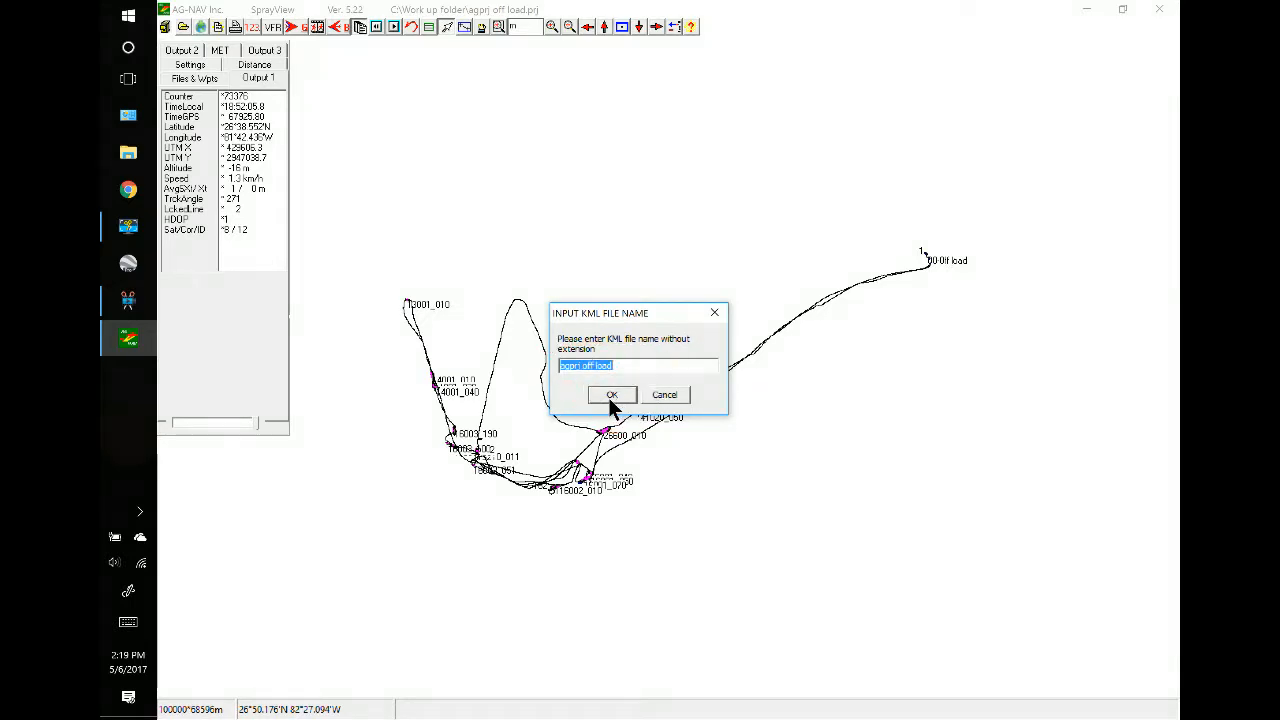
pyautogui.click(612, 394)
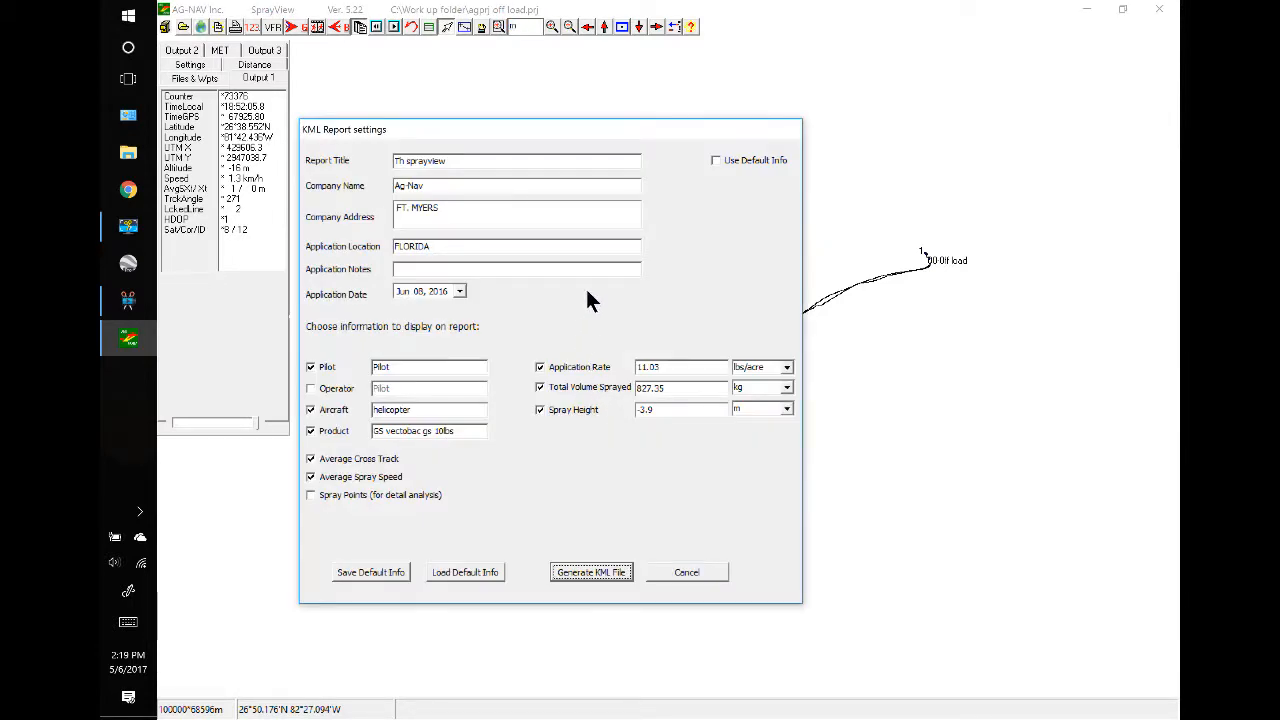
pyautogui.click(591, 572)
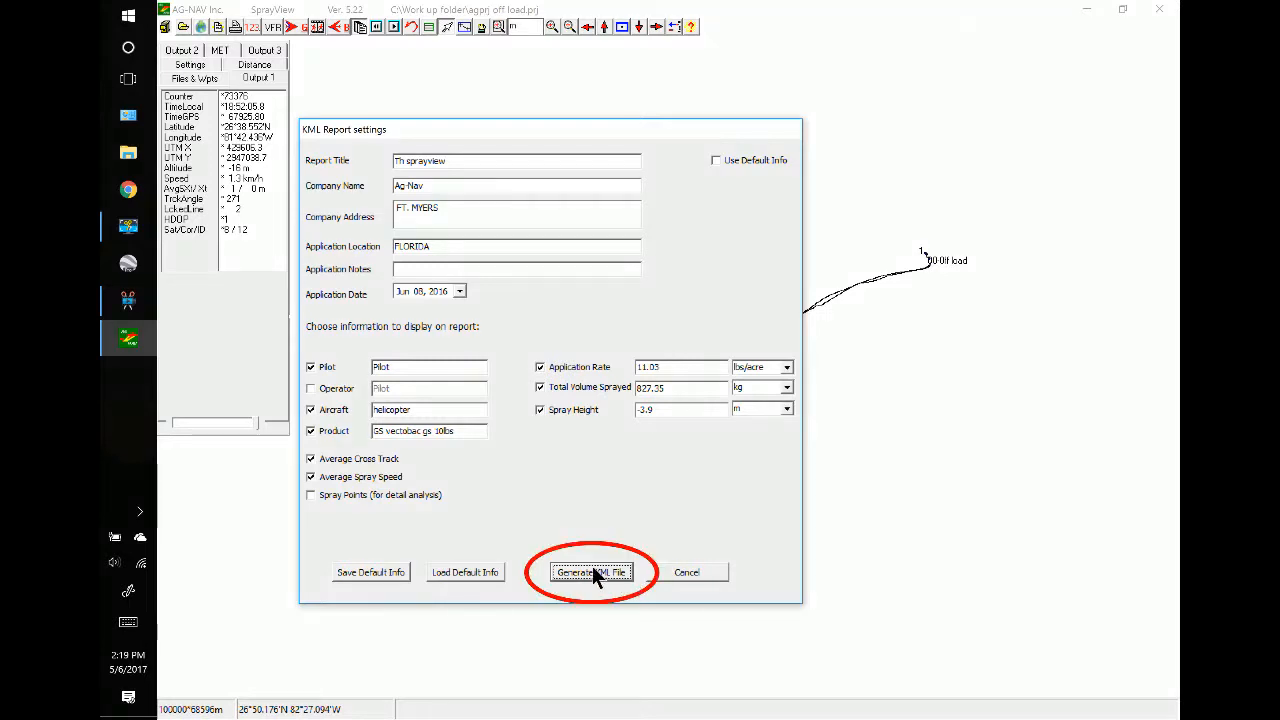
pyautogui.click(593, 572)
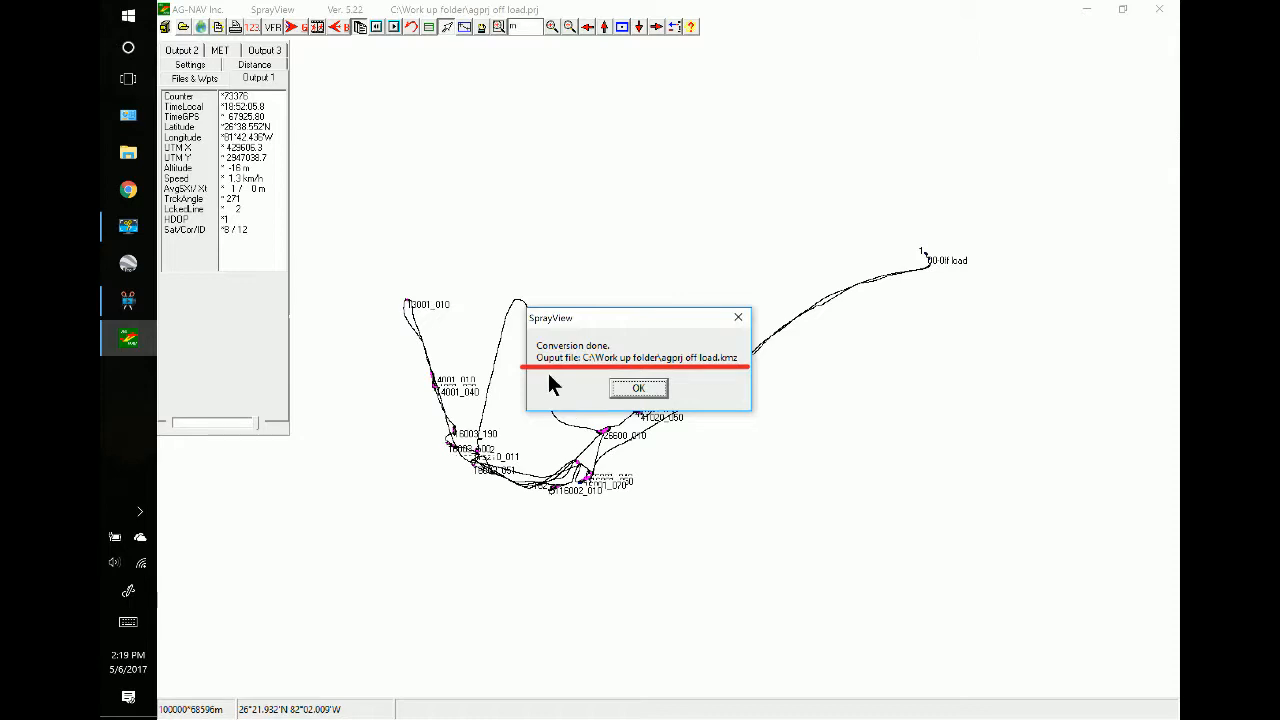
pyautogui.moveTo(750, 385)
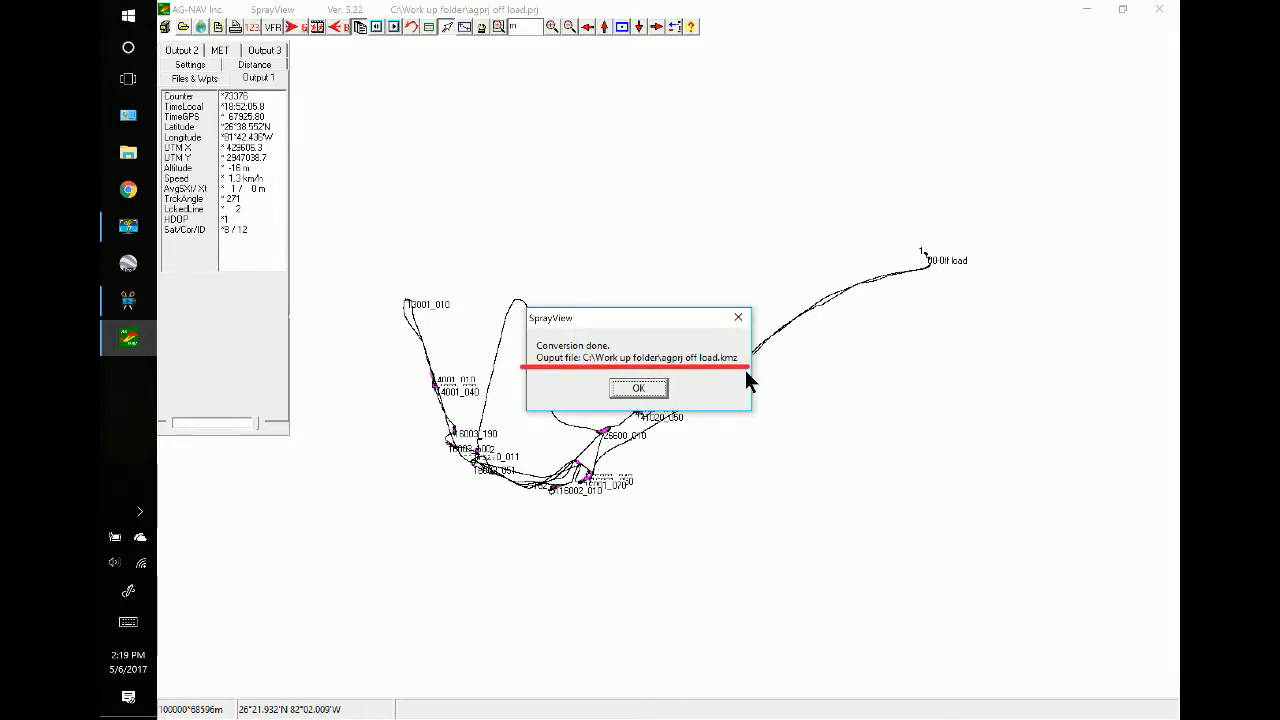
pyautogui.moveTo(638, 395)
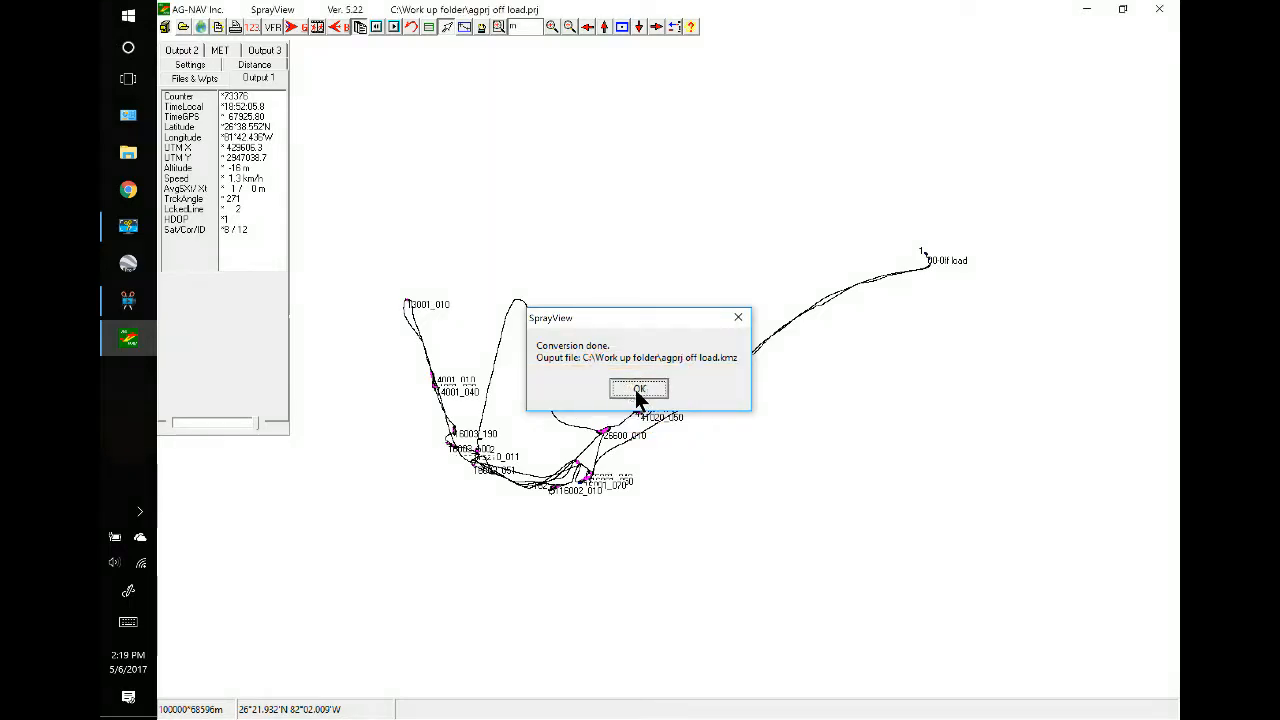
pyautogui.click(637, 388)
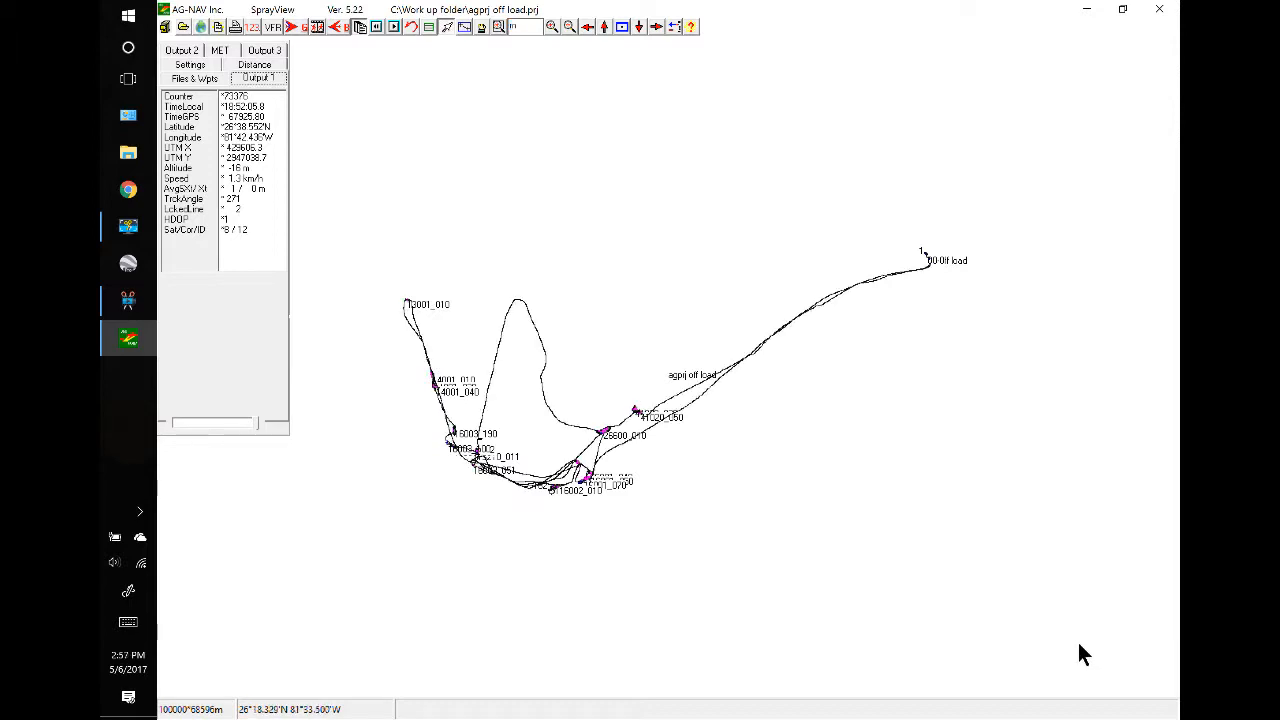
pyautogui.moveTo(743, 287)
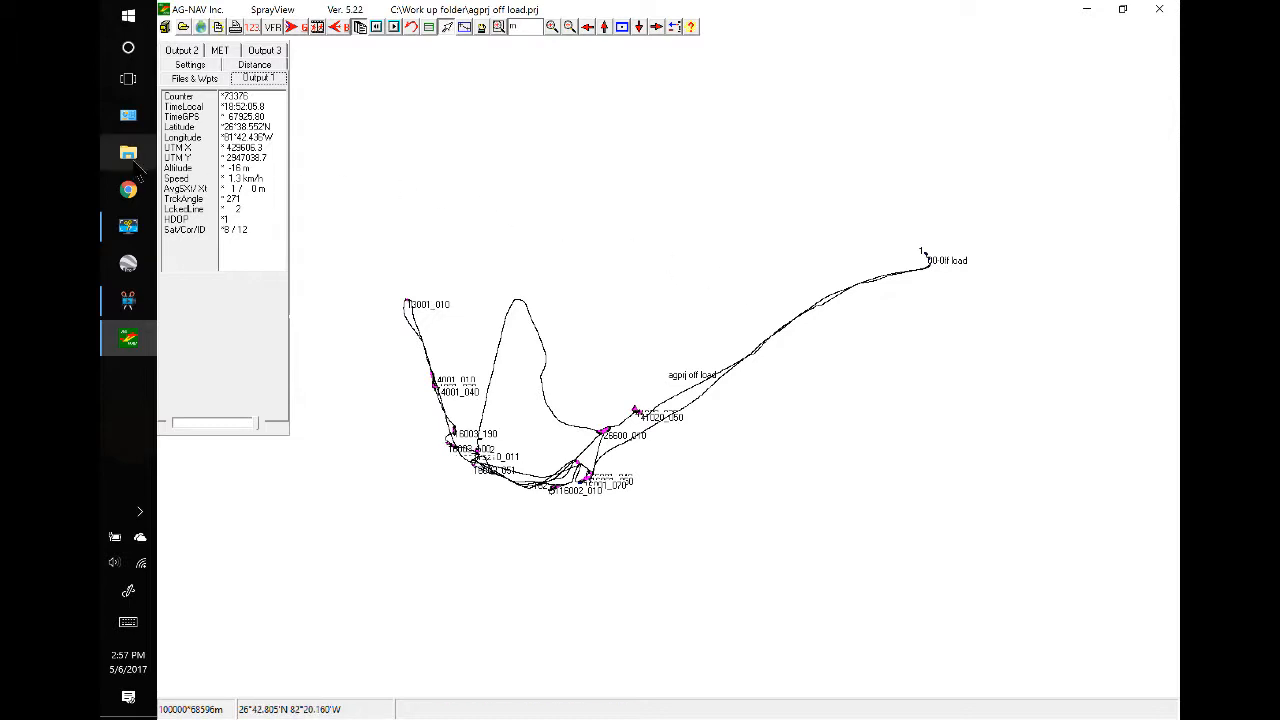
# Open the agprj off load KMZ from the C drive Work up folder in Google Earth Pro.
pyautogui.click(128, 153)
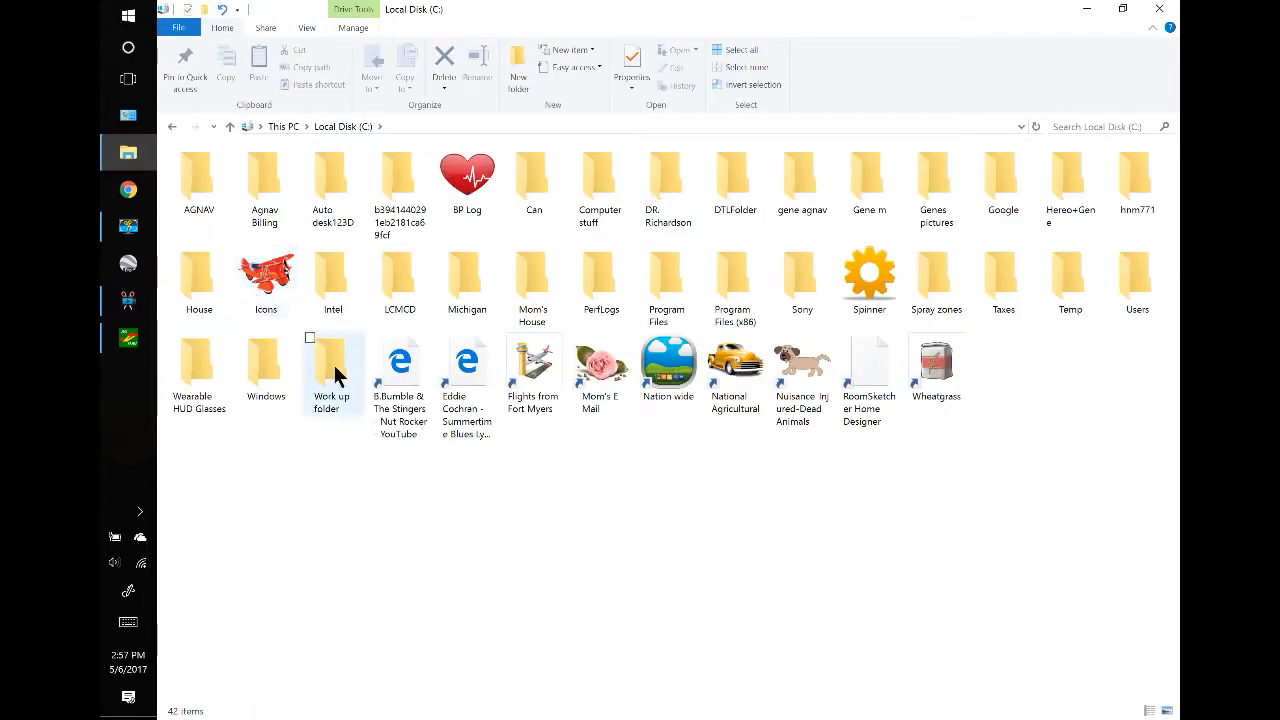
pyautogui.doubleClick(331, 365)
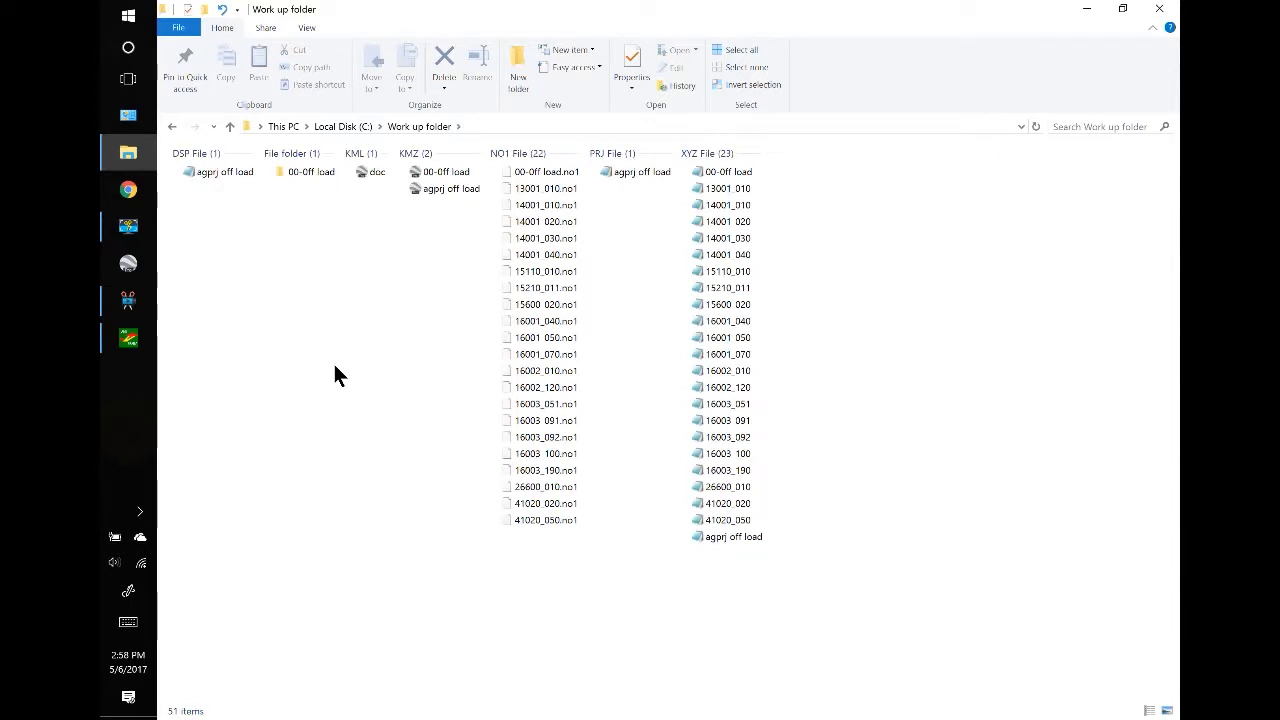
pyautogui.moveTo(409, 287)
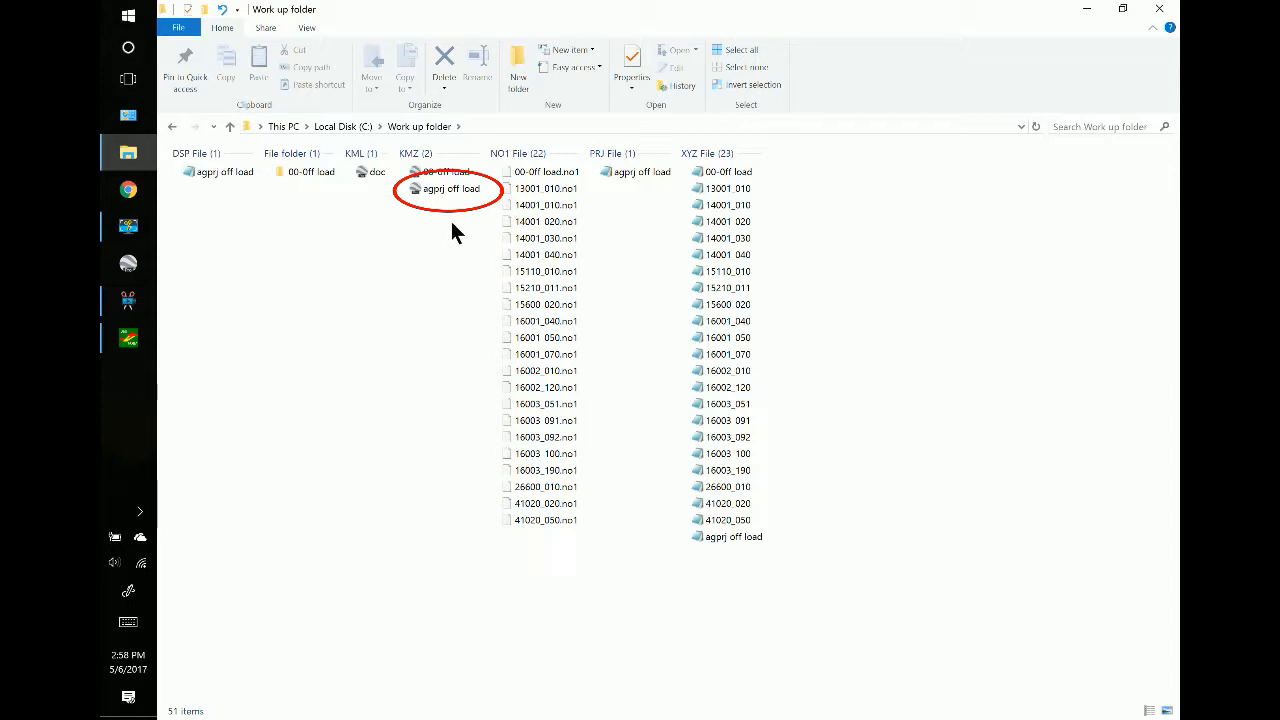
pyautogui.click(450, 188)
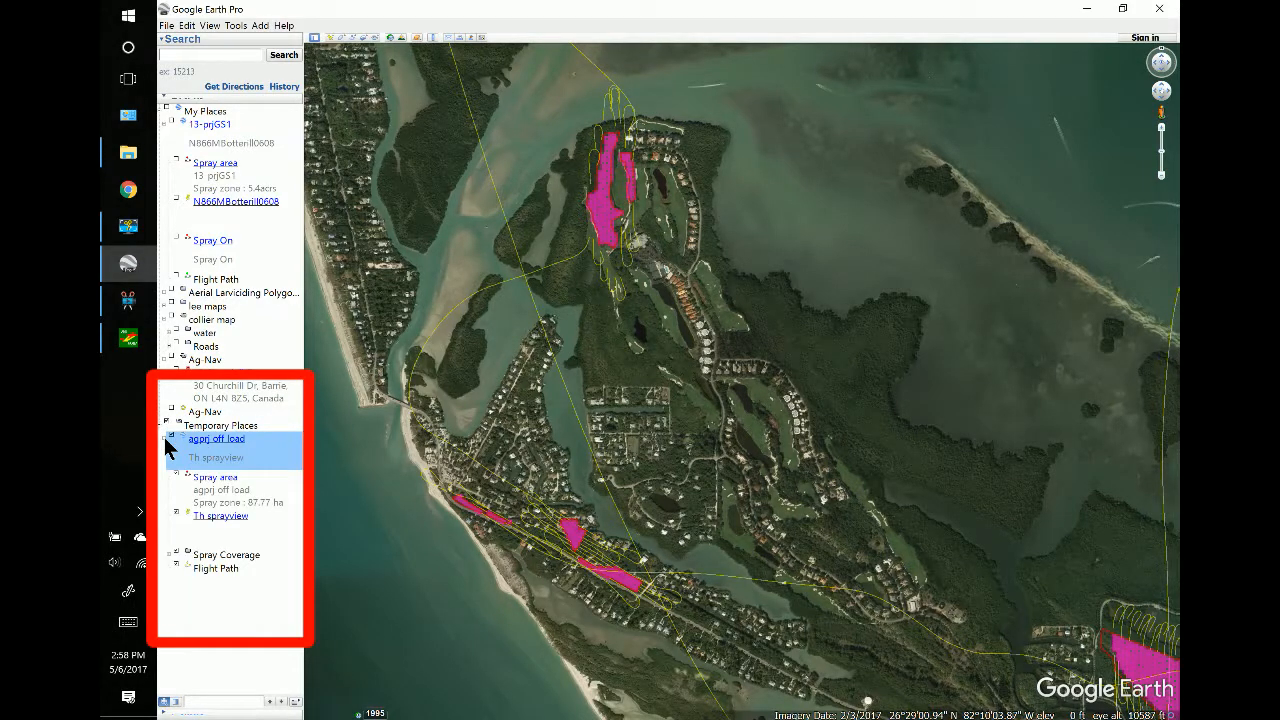
pyautogui.moveTo(181, 572)
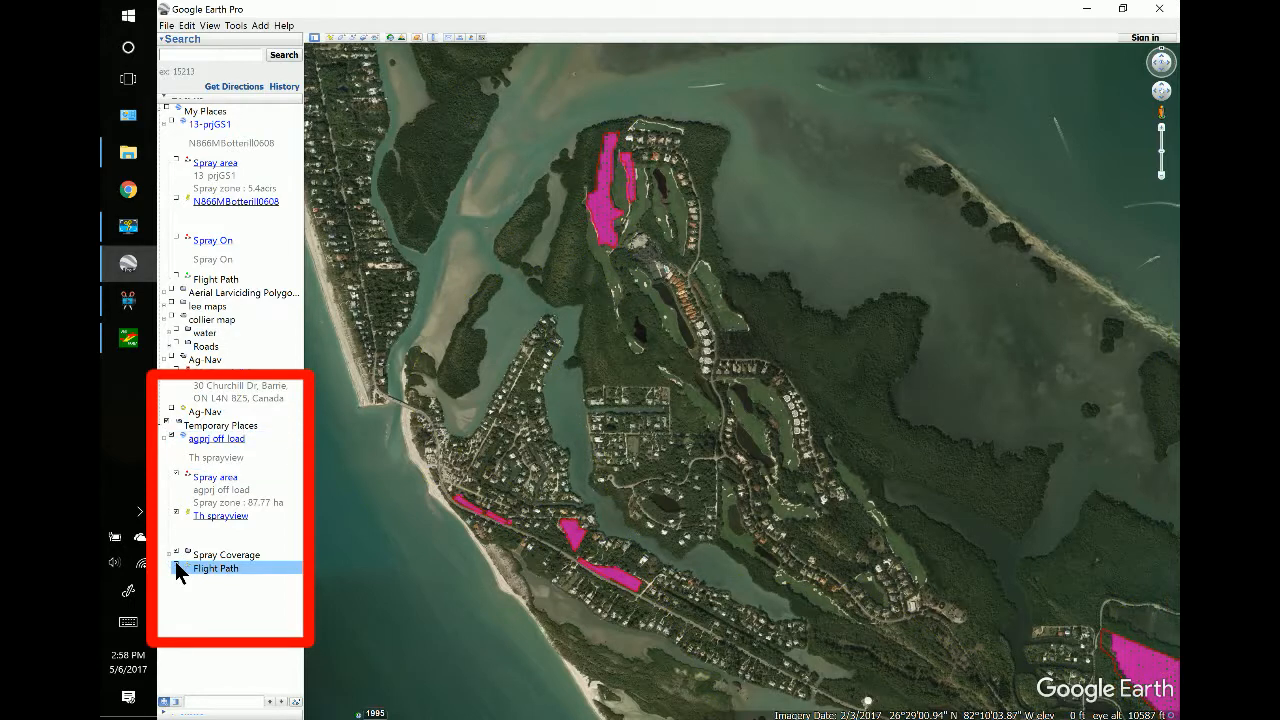
pyautogui.moveTo(180, 558)
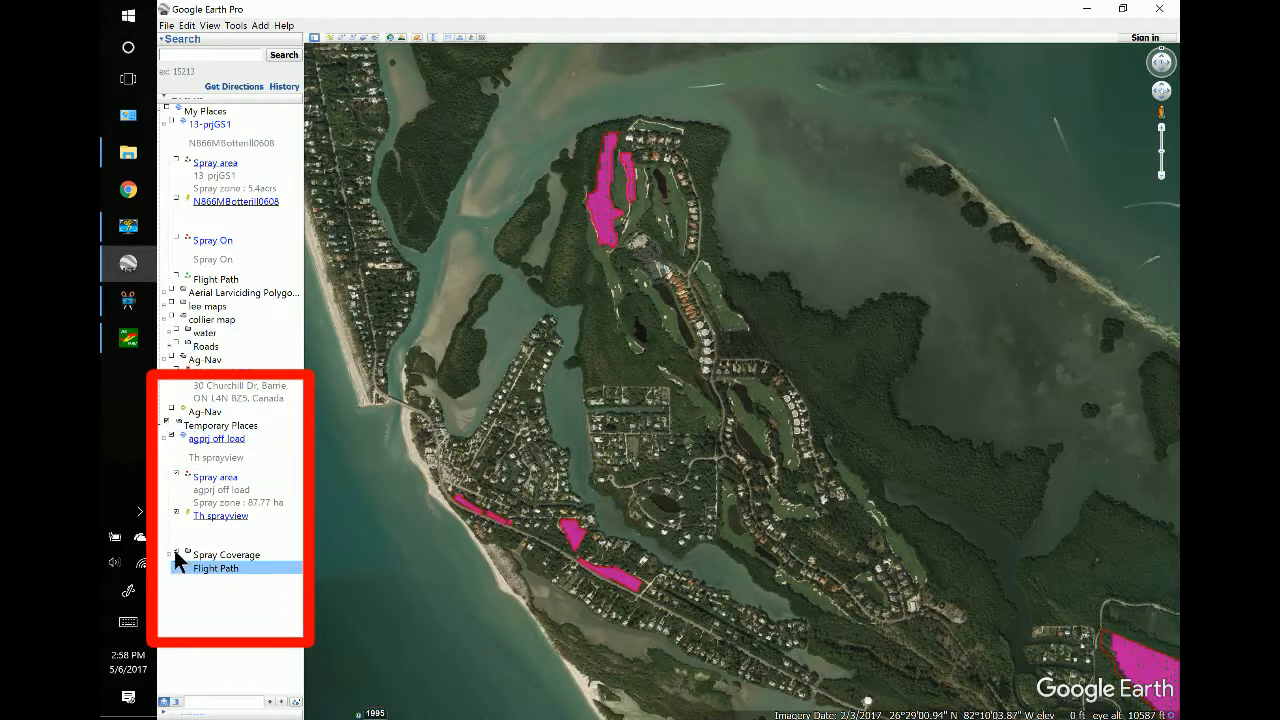
# Toggle the Spray Coverage layer off and on, then select the Flight Path layer.
pyautogui.click(177, 554)
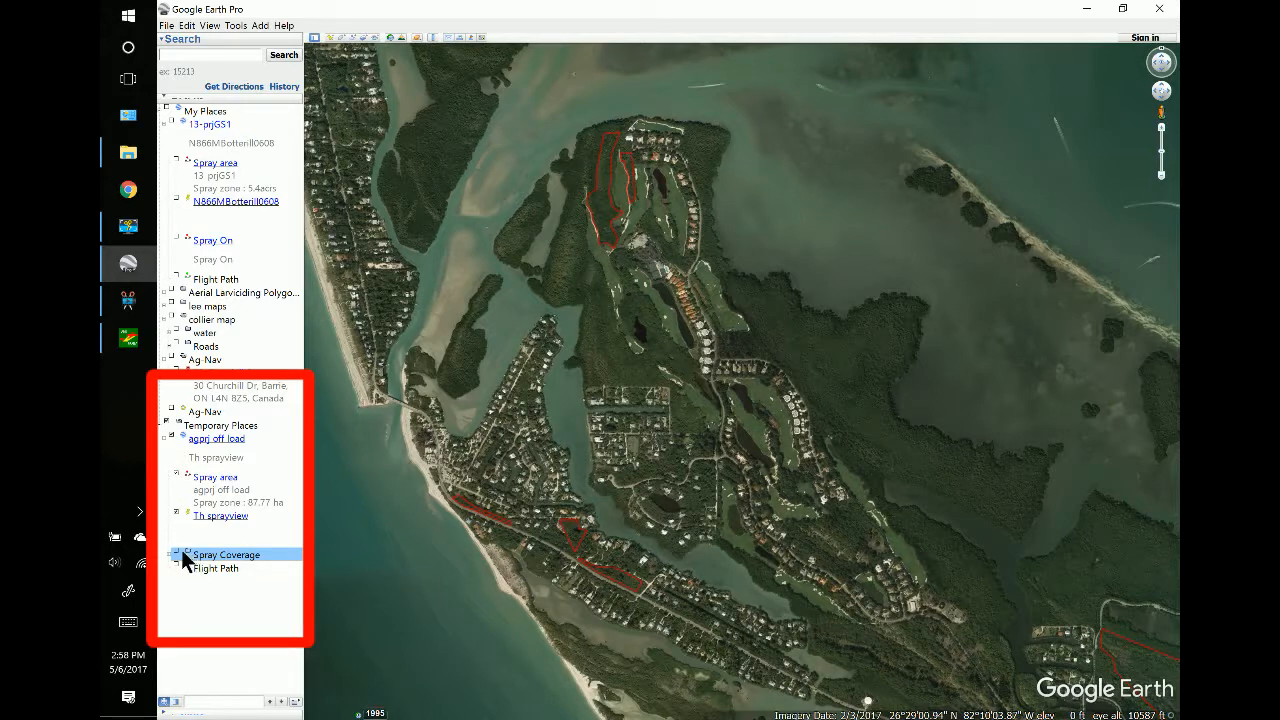
pyautogui.click(177, 554)
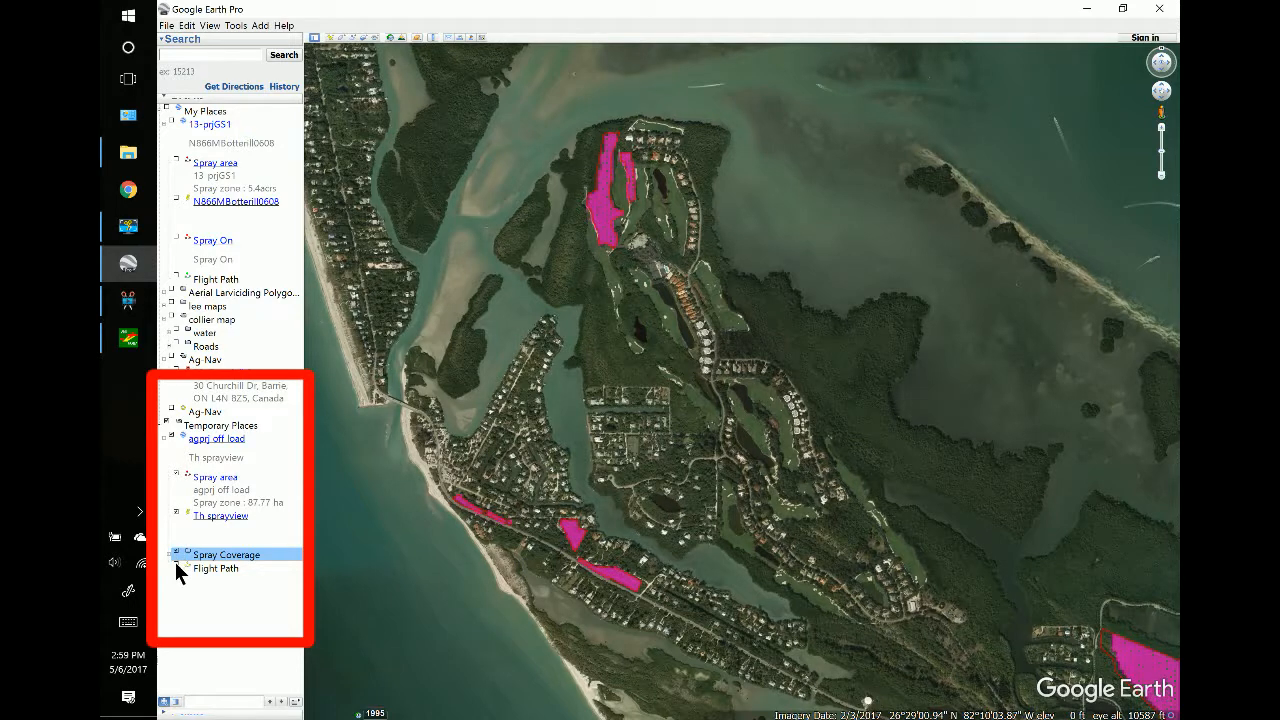
pyautogui.click(215, 568)
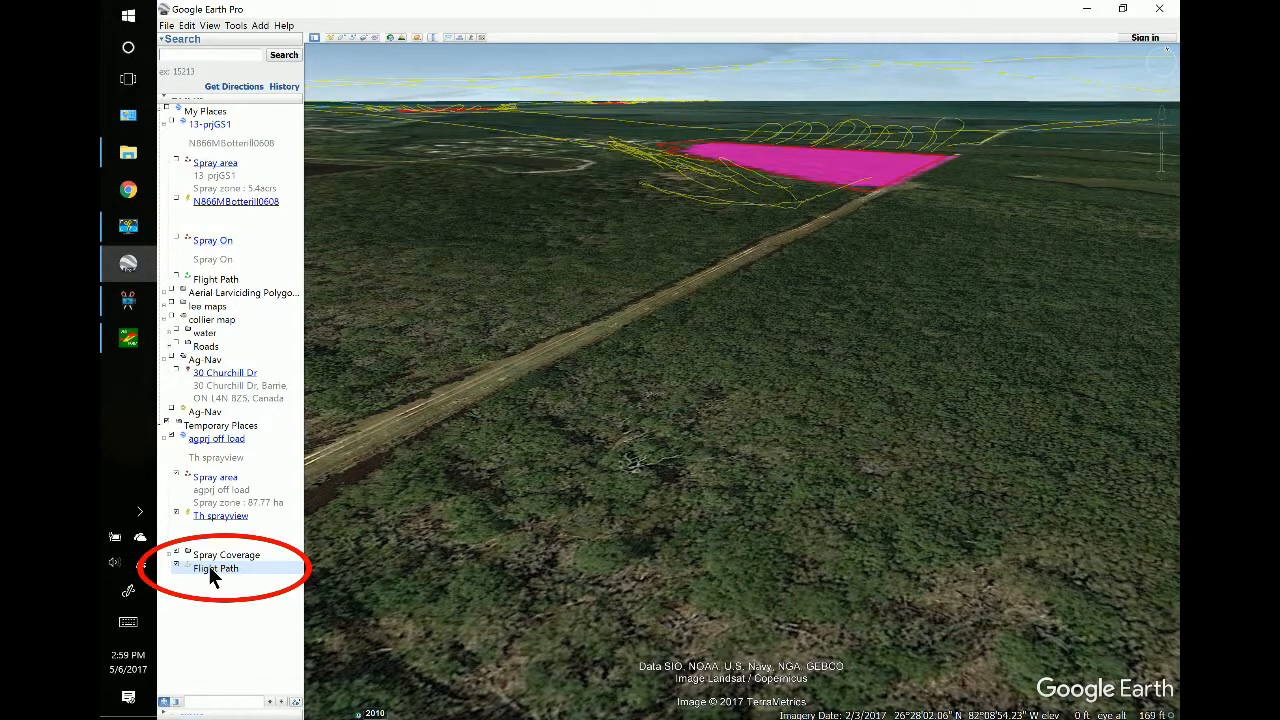
# Set the Flight Path's altitude to extend the path to the ground.
pyautogui.click(214, 568)
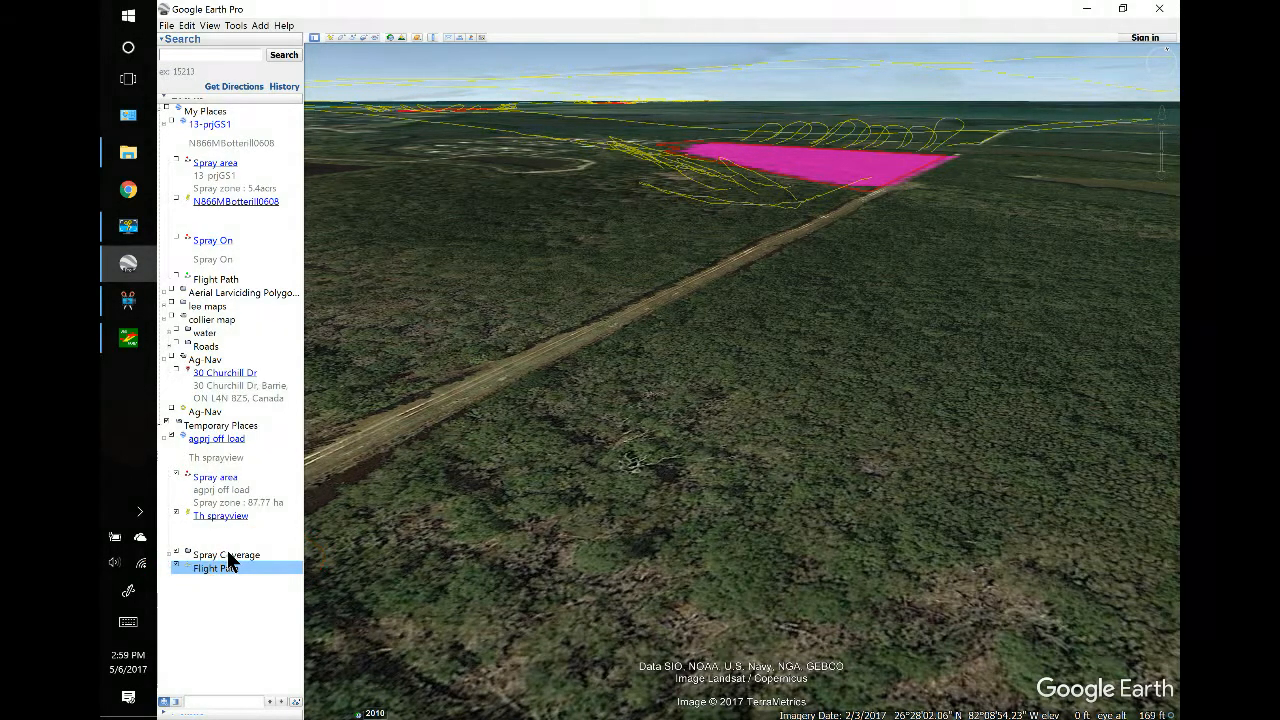
pyautogui.doubleClick(214, 568)
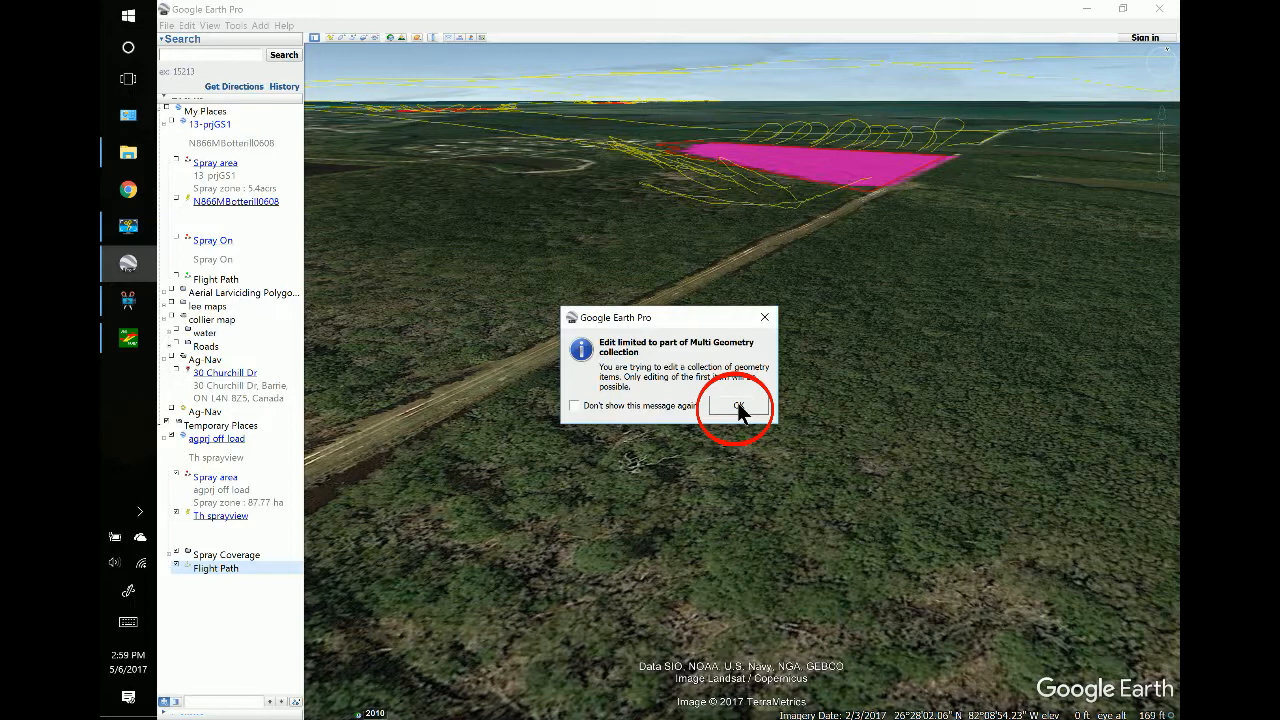
pyautogui.click(736, 406)
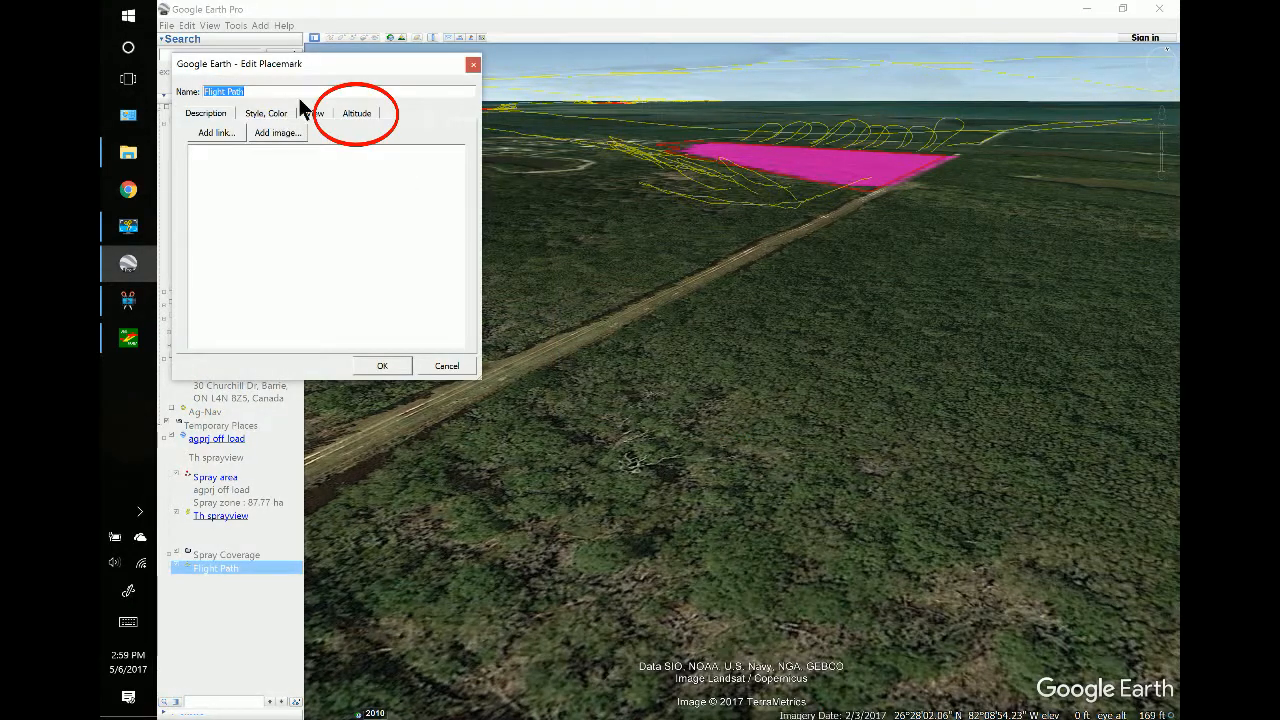
pyautogui.click(356, 113)
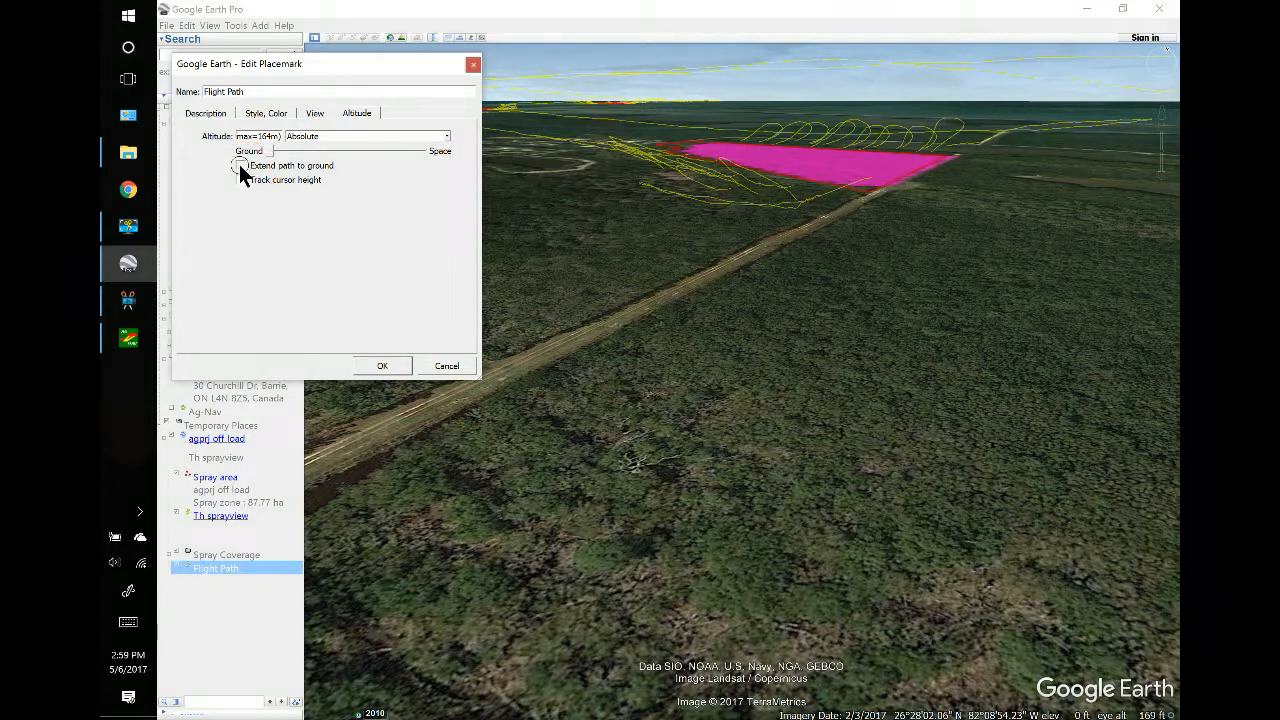
pyautogui.click(240, 165)
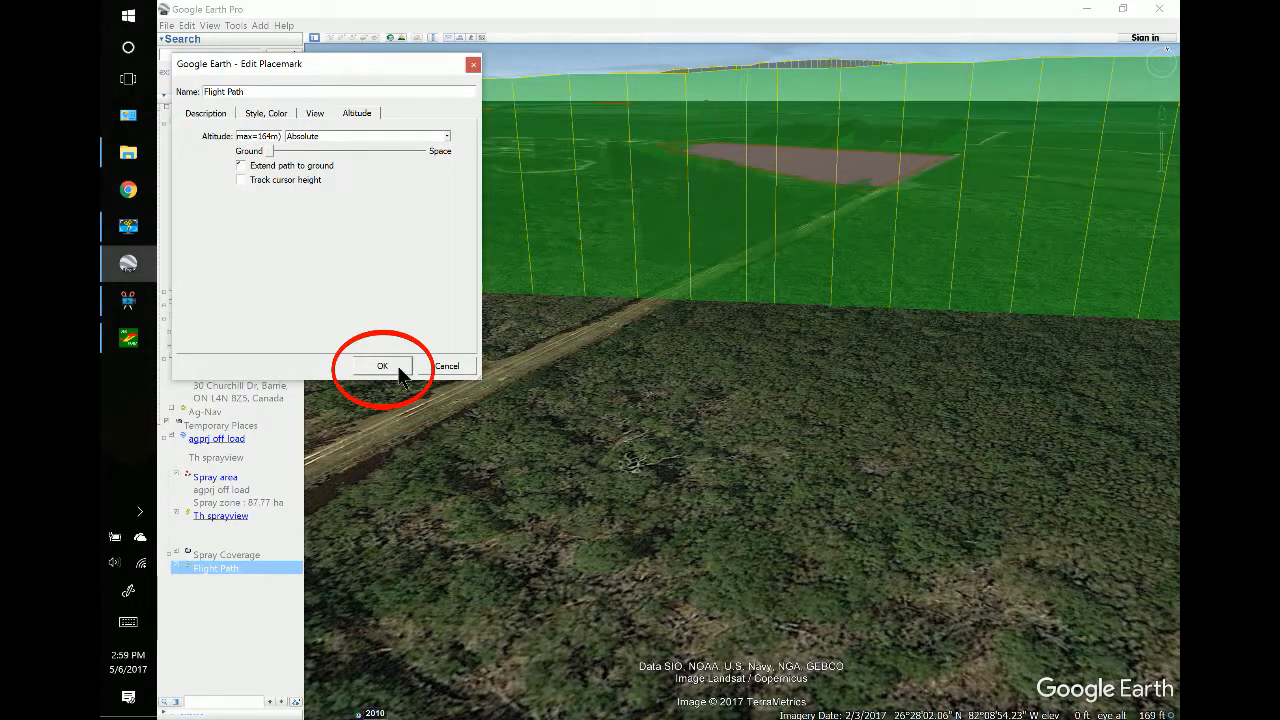
pyautogui.click(382, 366)
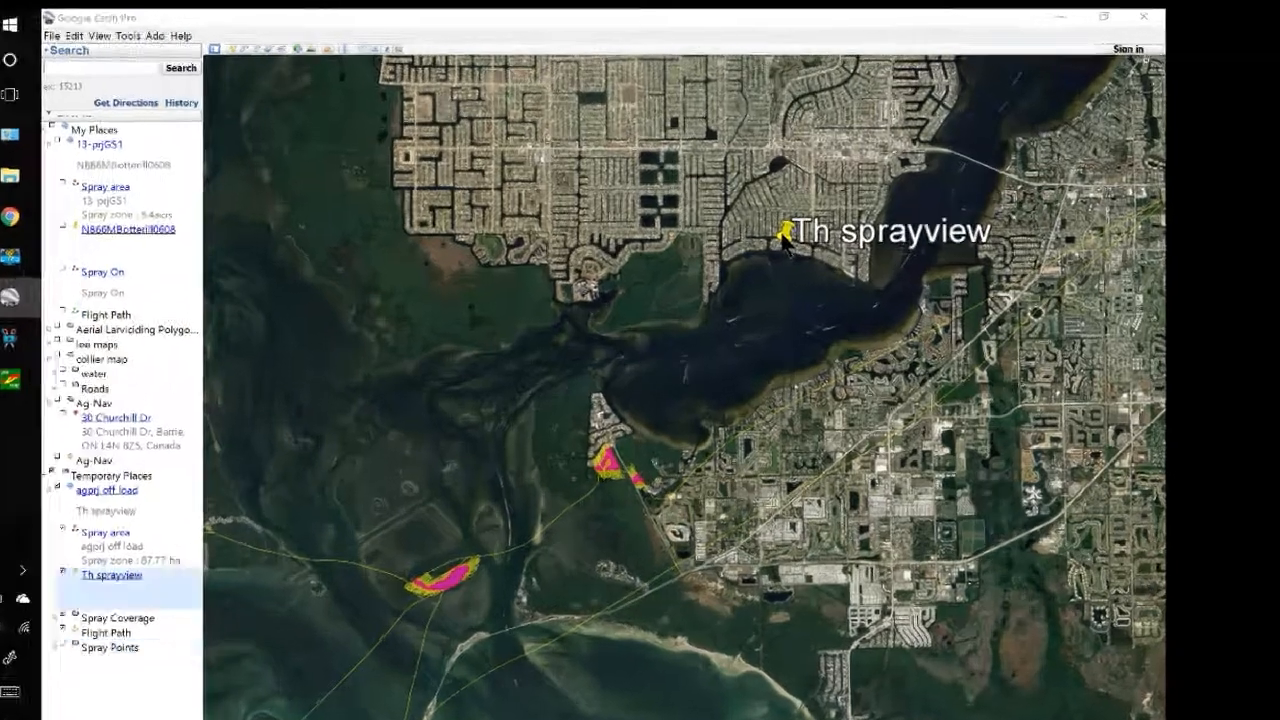
# Open the Th sprayview placemark's report balloon, then close it.
pyautogui.click(781, 234)
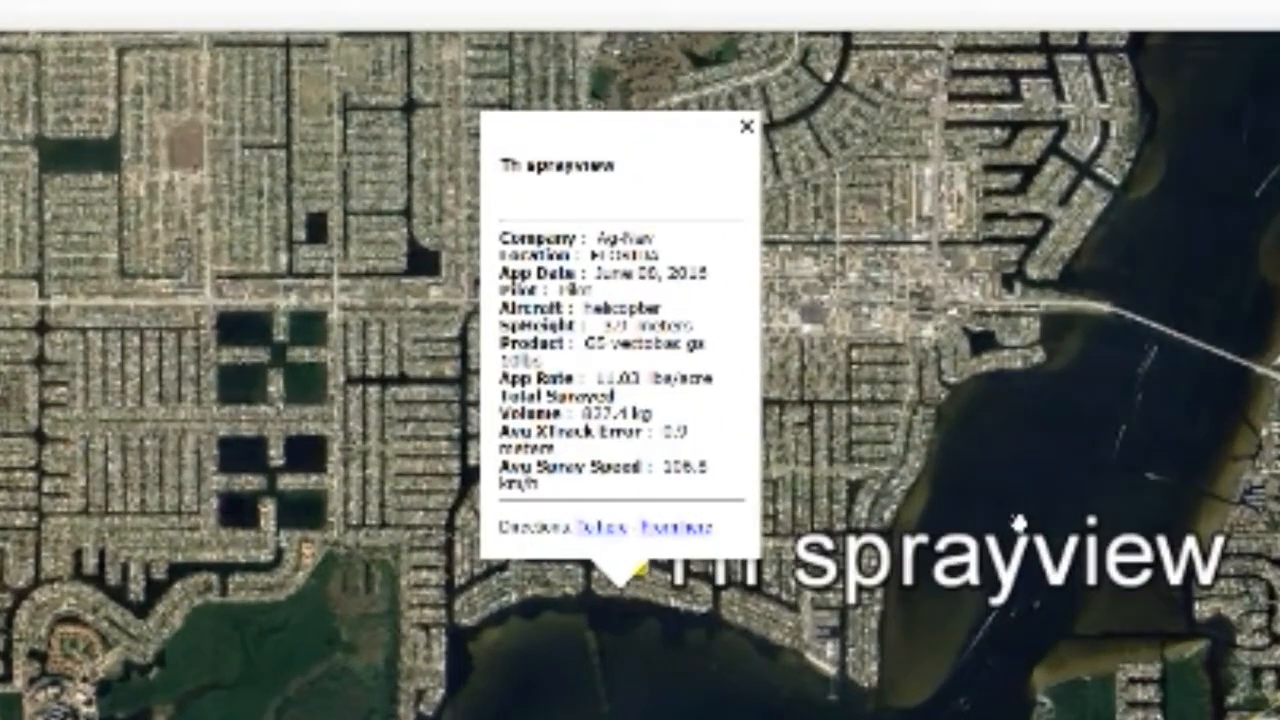
pyautogui.moveTo(1168, 463)
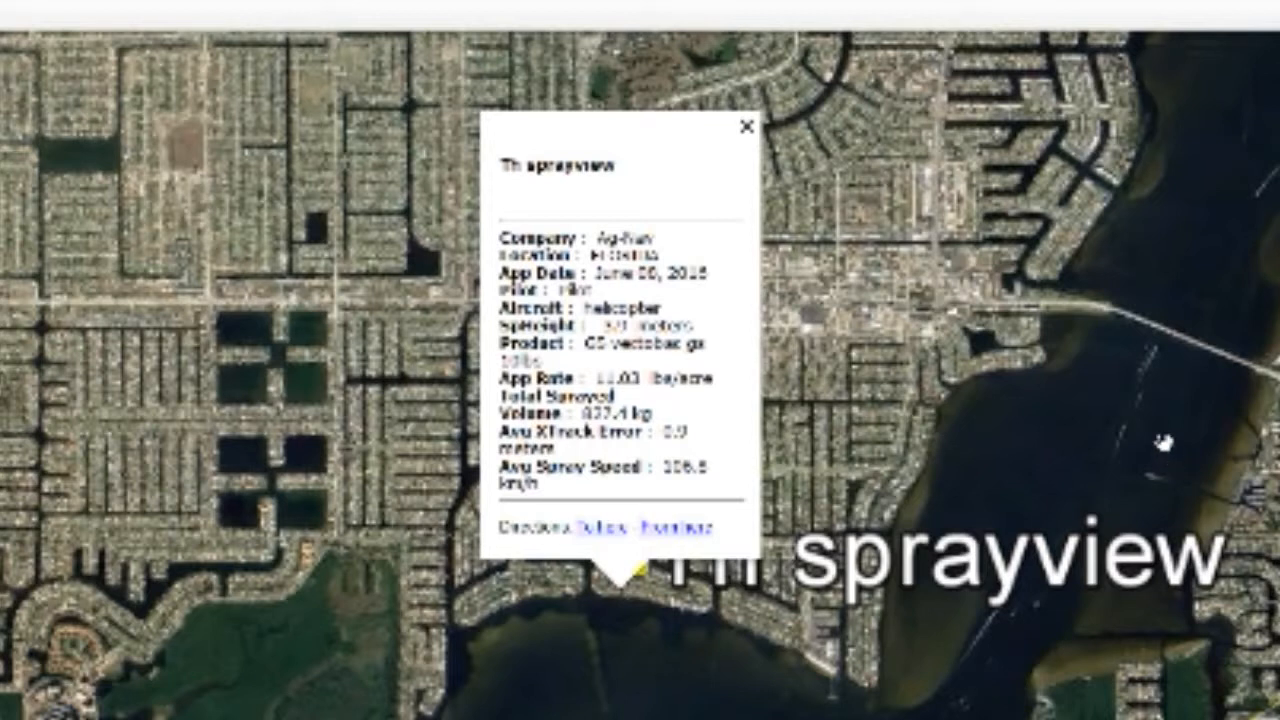
pyautogui.moveTo(807, 152)
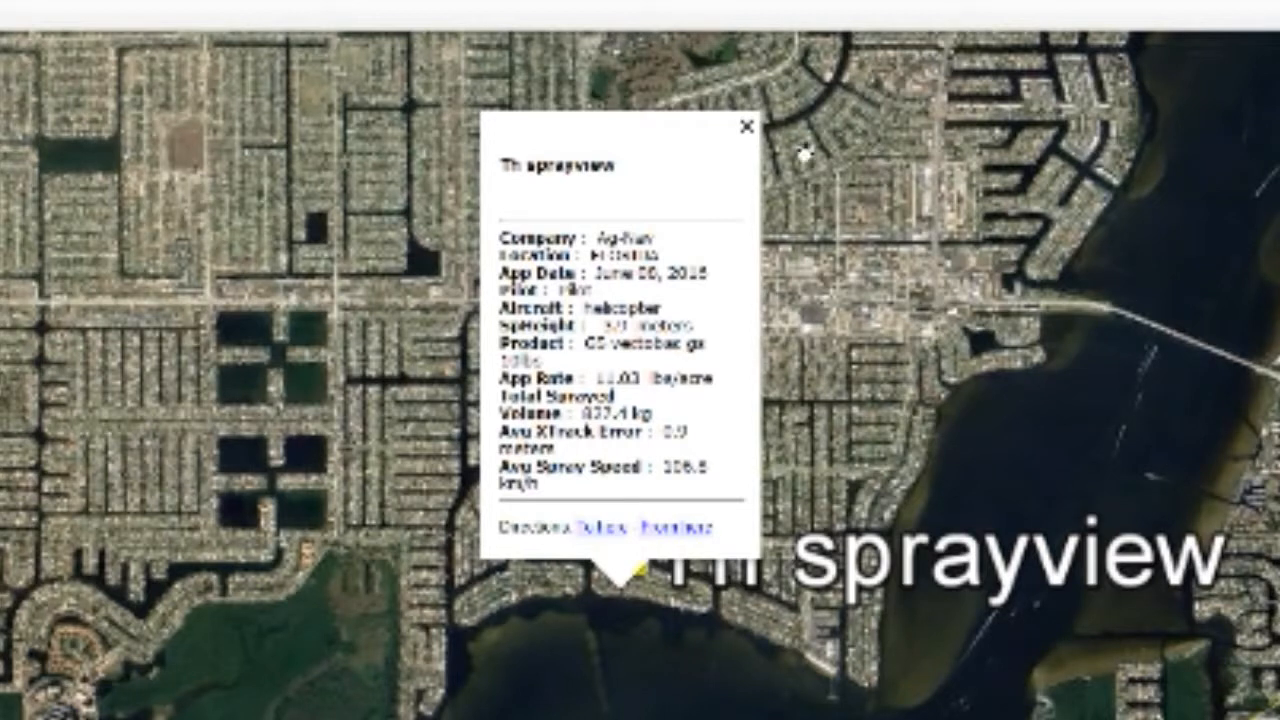
pyautogui.click(743, 128)
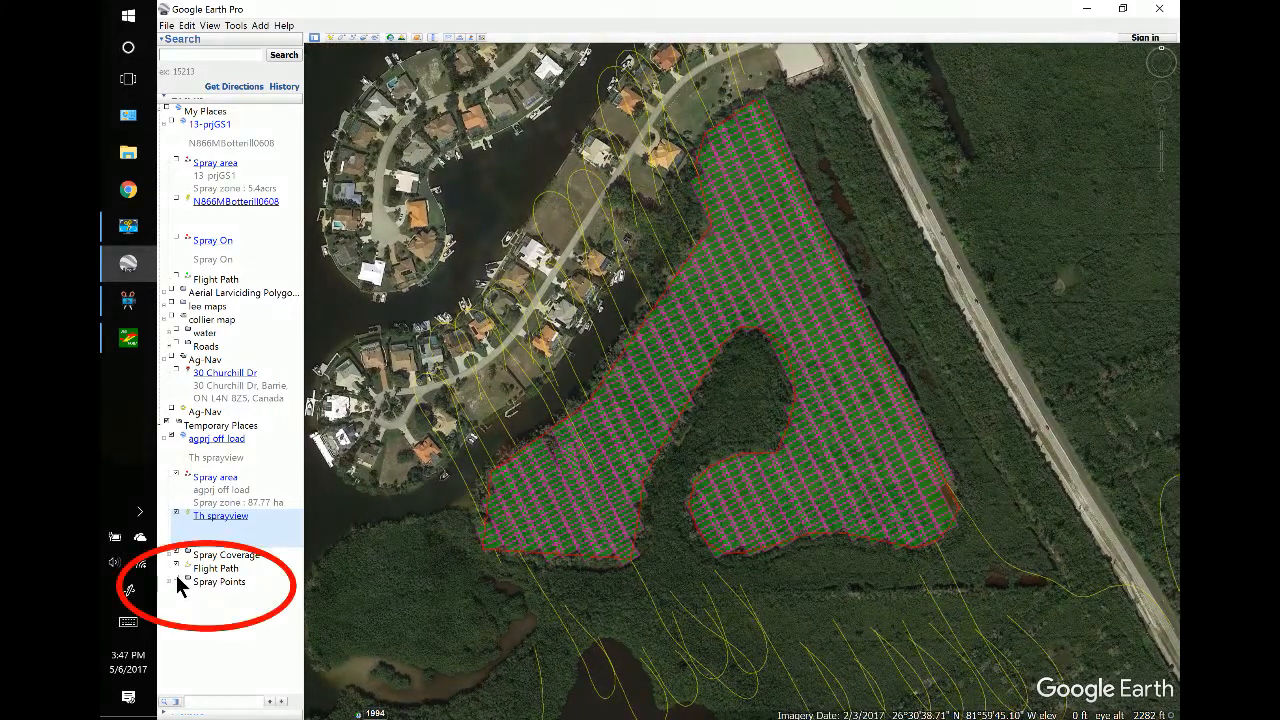
# Turn on the Spray Points layer and close a point's details balloon.
pyautogui.click(185, 581)
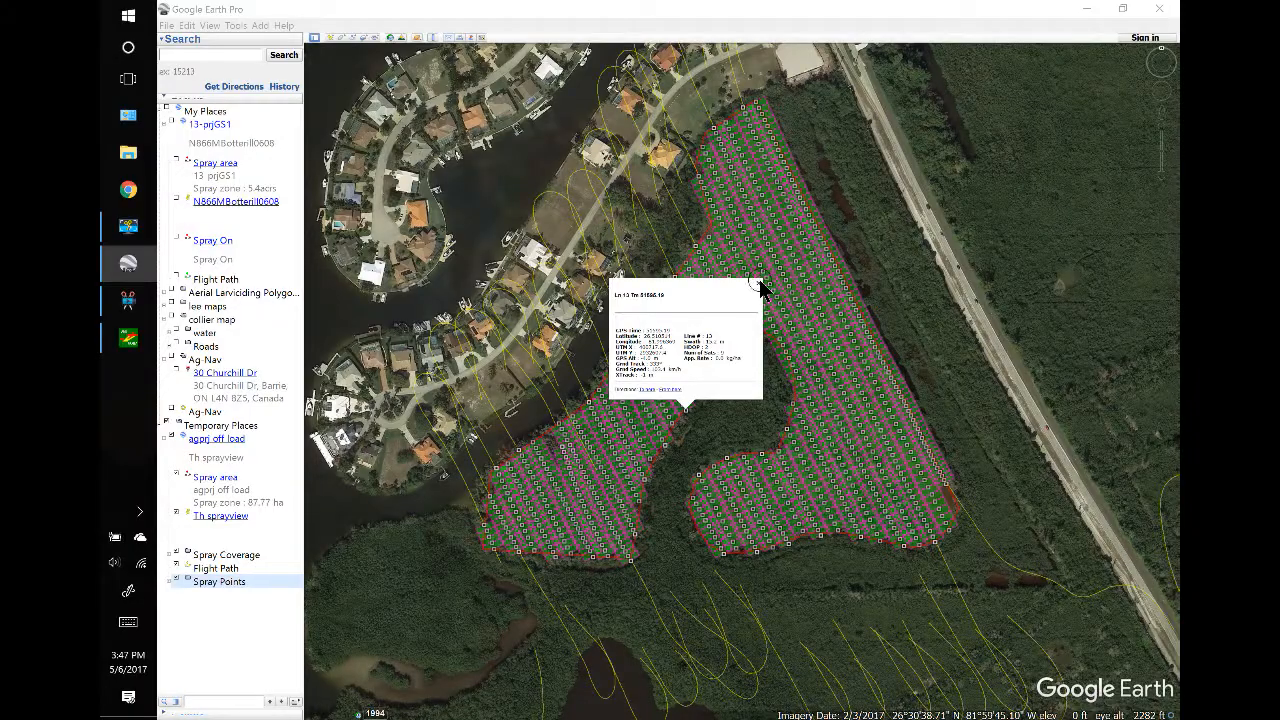
pyautogui.click(762, 290)
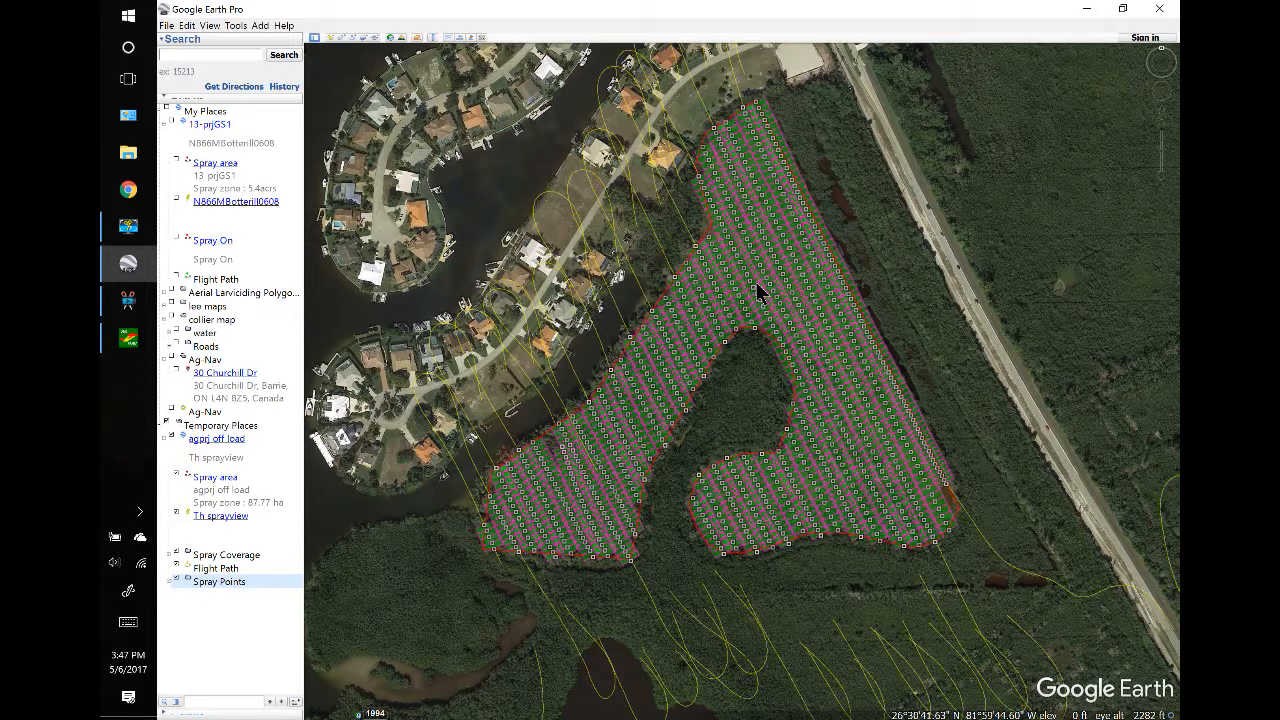